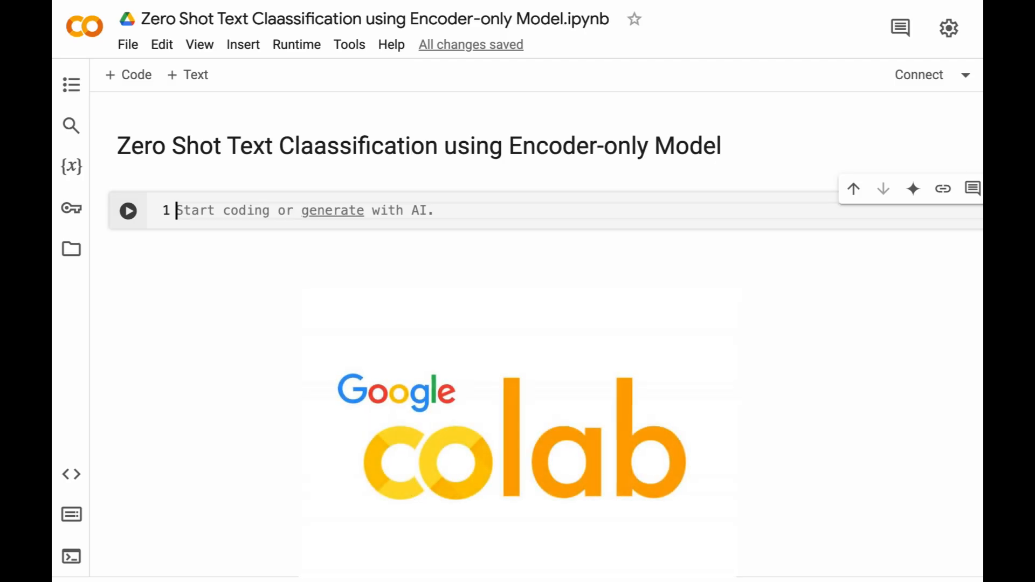
# Step: Switch the notebook runtime to a T4 GPU and connect
pyautogui.click(965, 75)
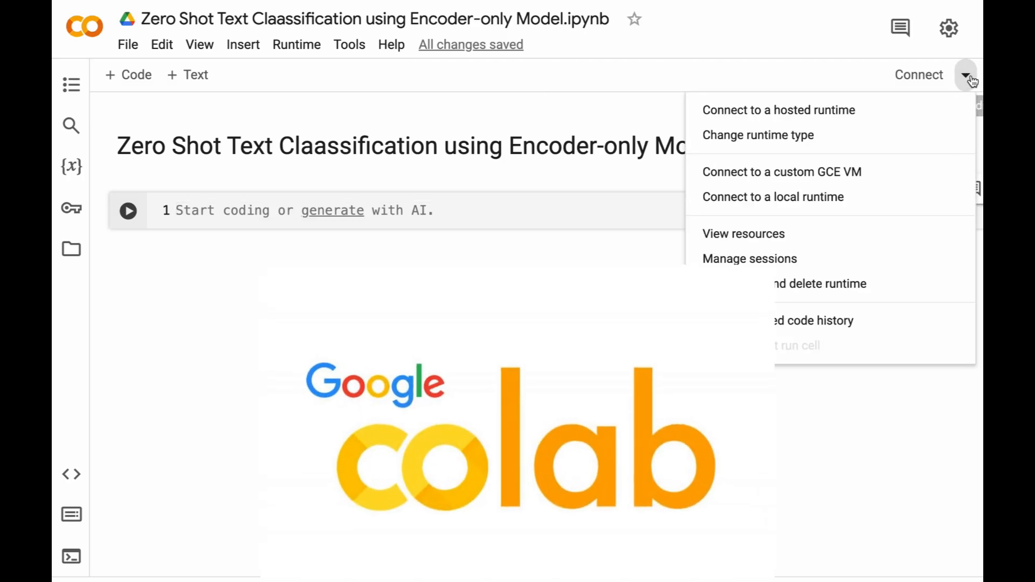
pyautogui.click(757, 135)
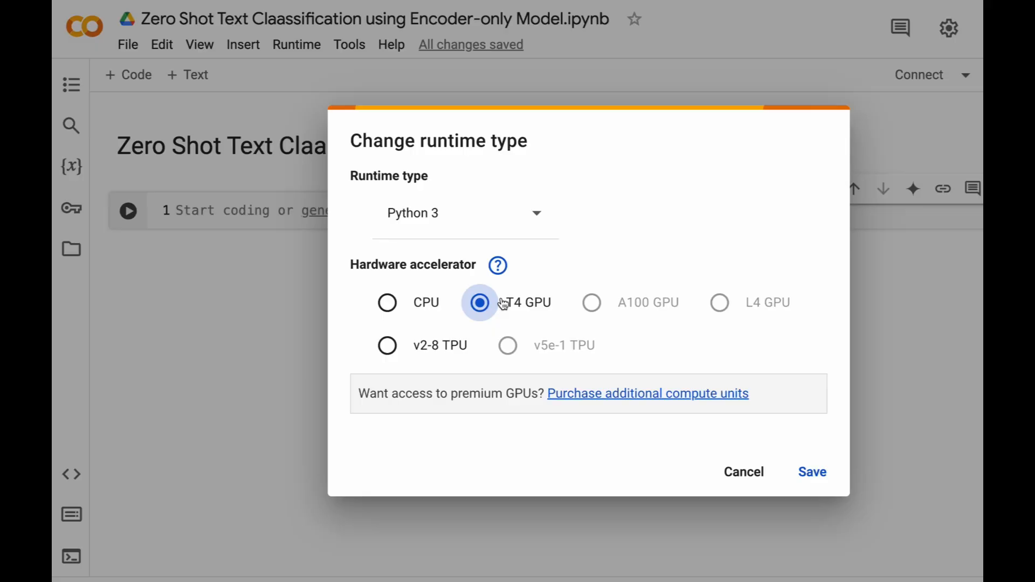
pyautogui.click(812, 471)
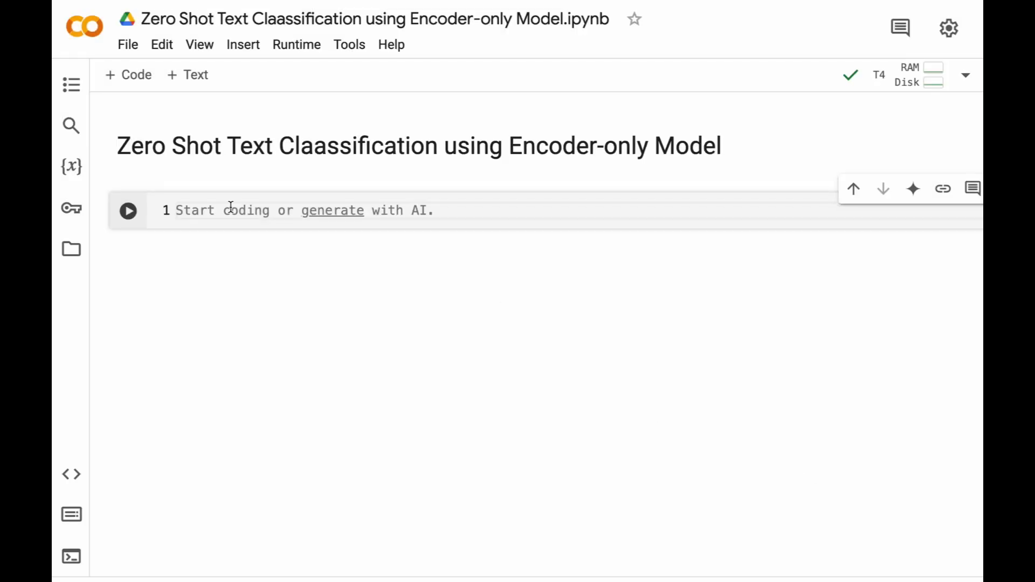
# Step: Install datasets, transformers and sentence_transformers with a pip install cell
pyautogui.write('!pip')
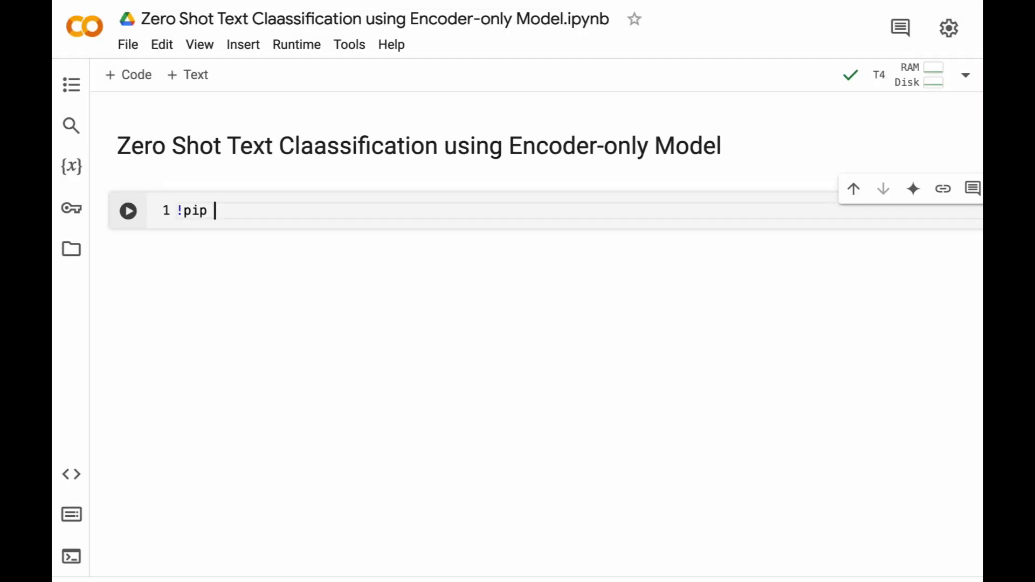
pyautogui.write('install datasets transformers sent')
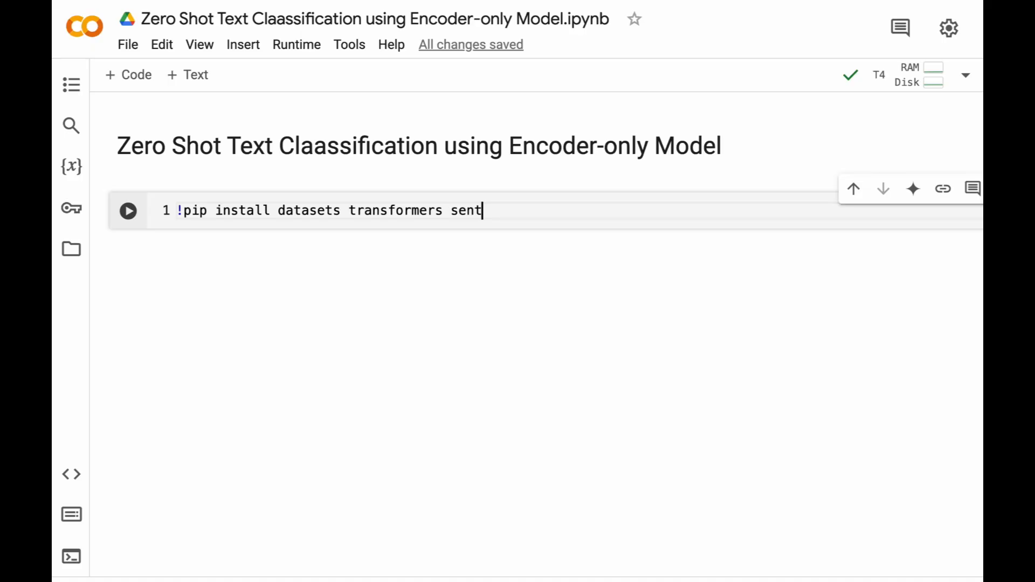
pyautogui.write('ence_trans')
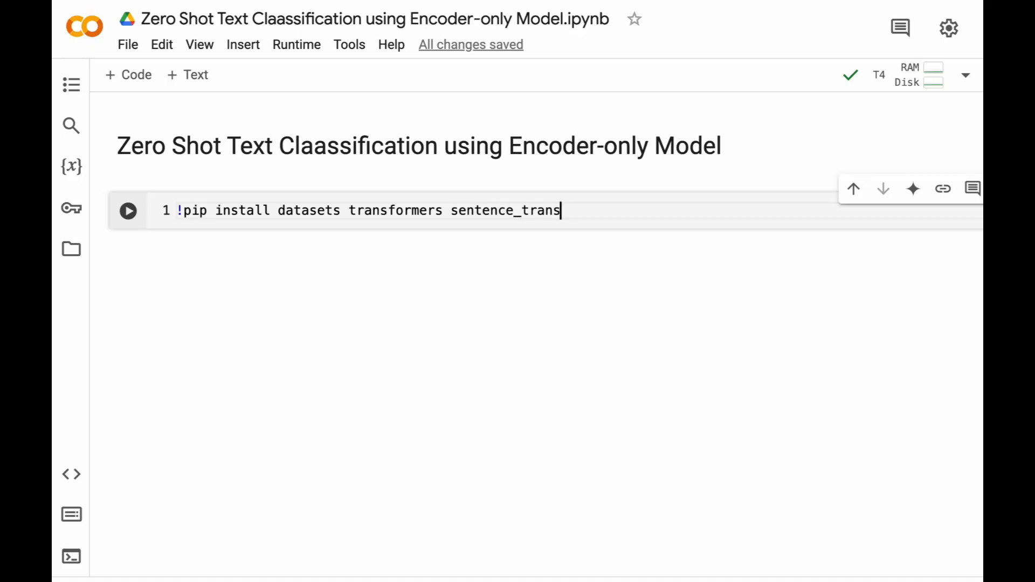
pyautogui.click(128, 211)
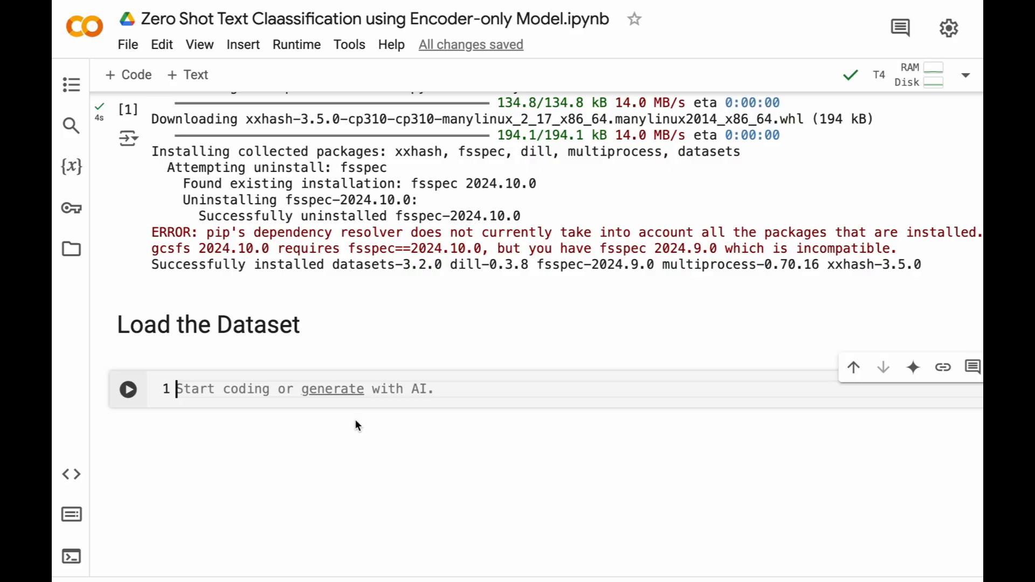
# Step: Load rotten_tomatoes with load_dataset, showing train 8530, validation 1066, test 1066 rows
pyautogui.write('from datasets i')
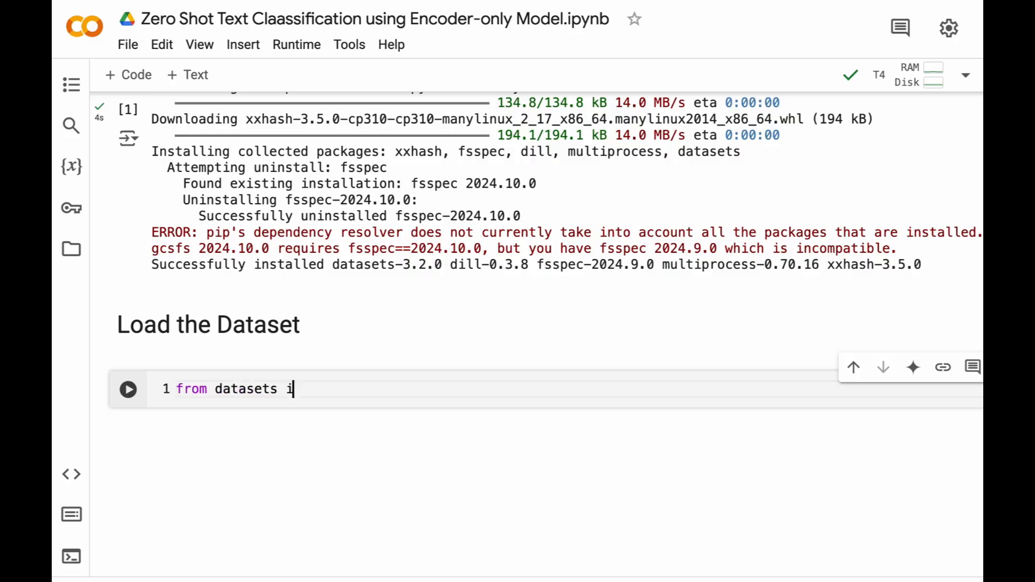
pyautogui.write('mport load_dataset')
pyautogui.write('data =')
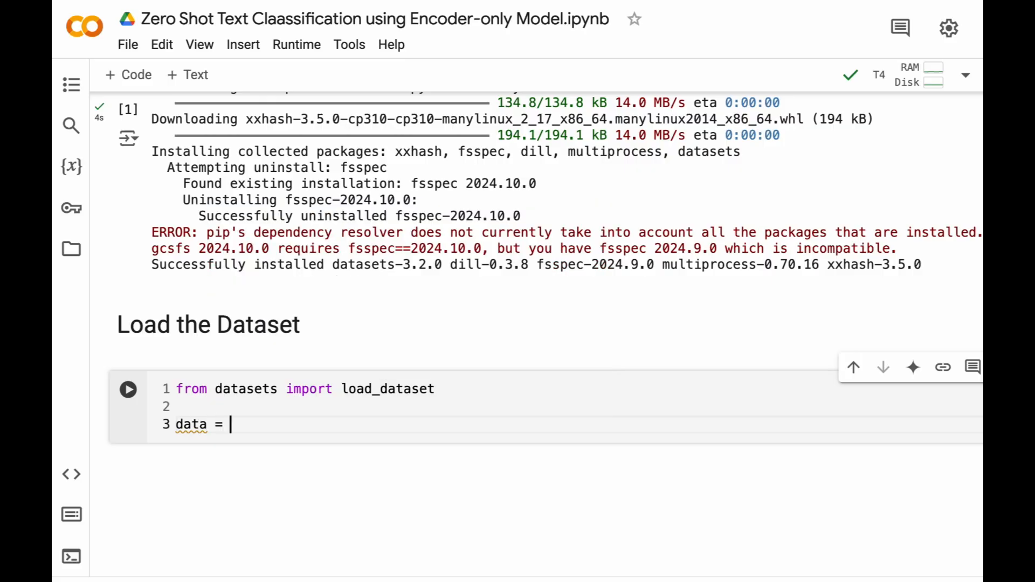
pyautogui.write('load')
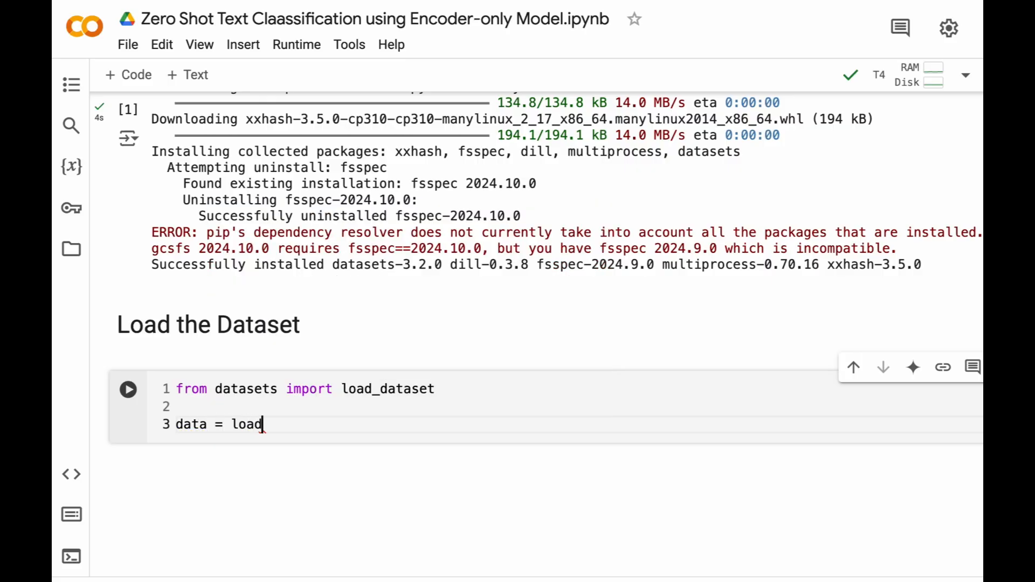
pyautogui.write('_dataset')
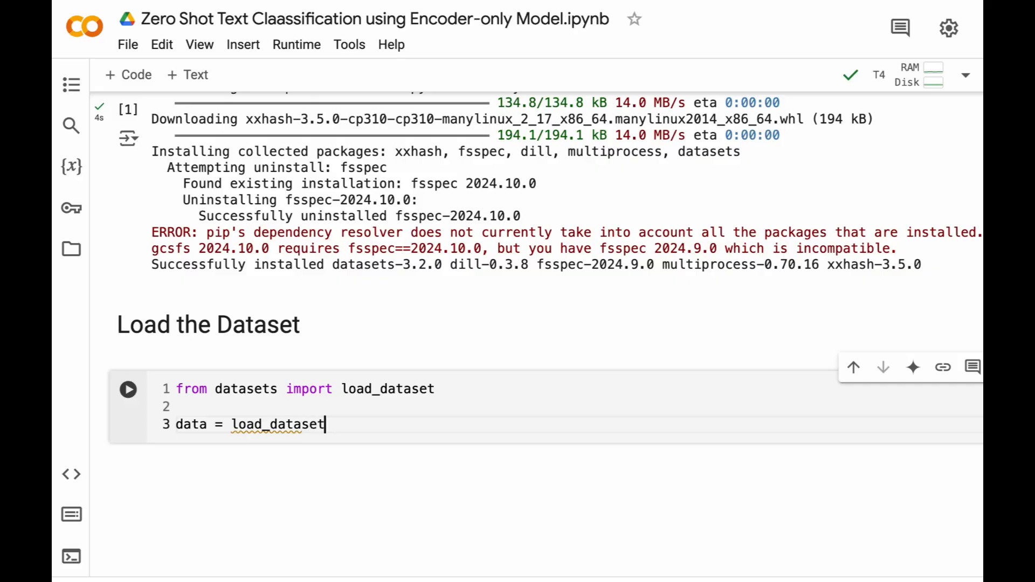
pyautogui.write('("")')
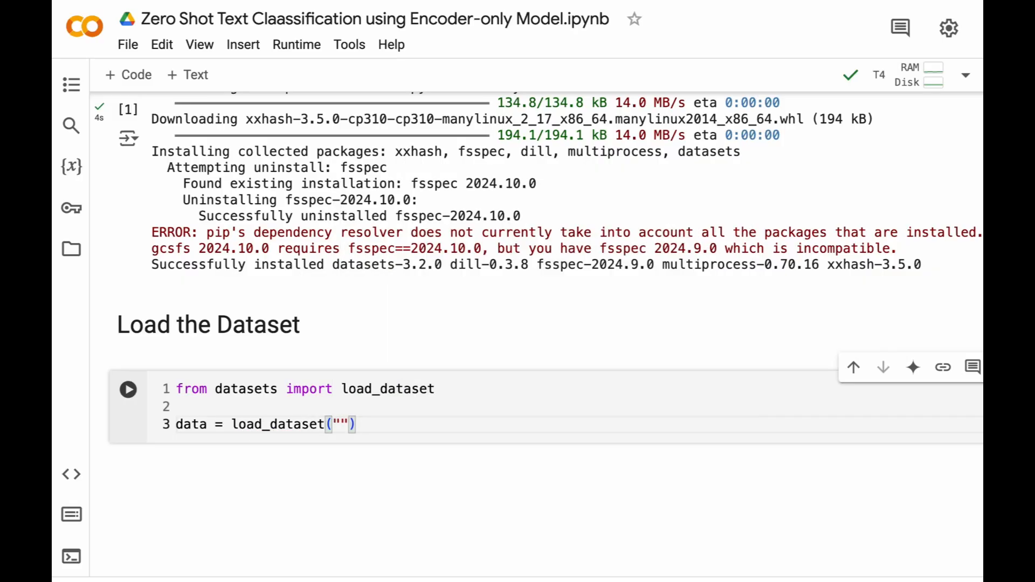
pyautogui.write('ro')
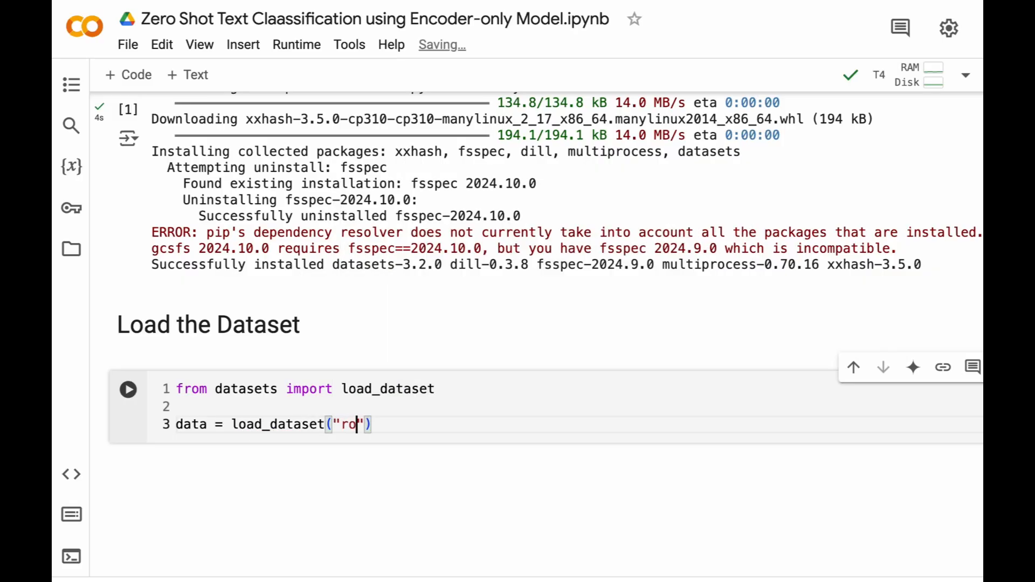
pyautogui.write('tten_tomatoes')
pyautogui.write('data')
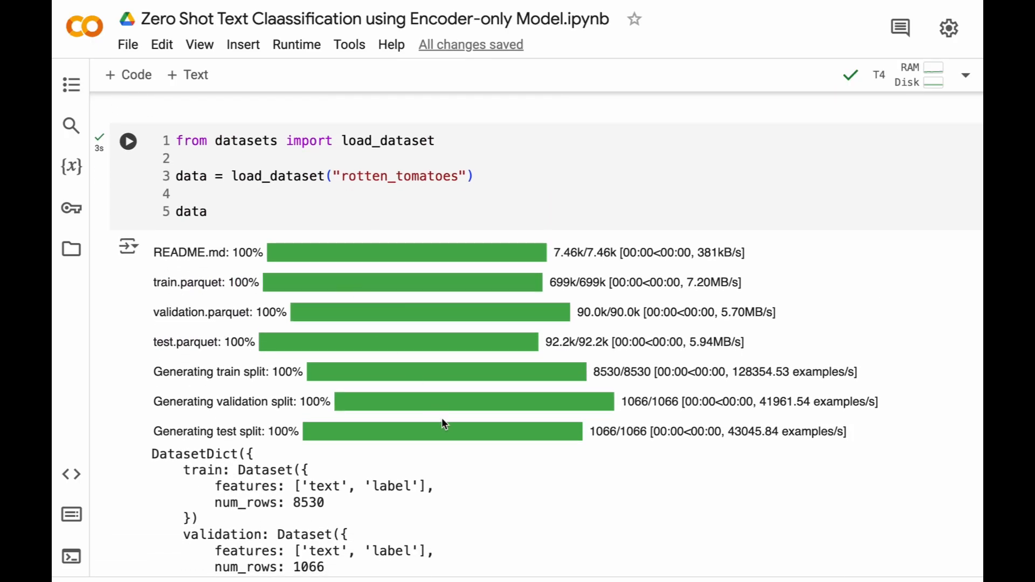
pyautogui.scroll(-3)
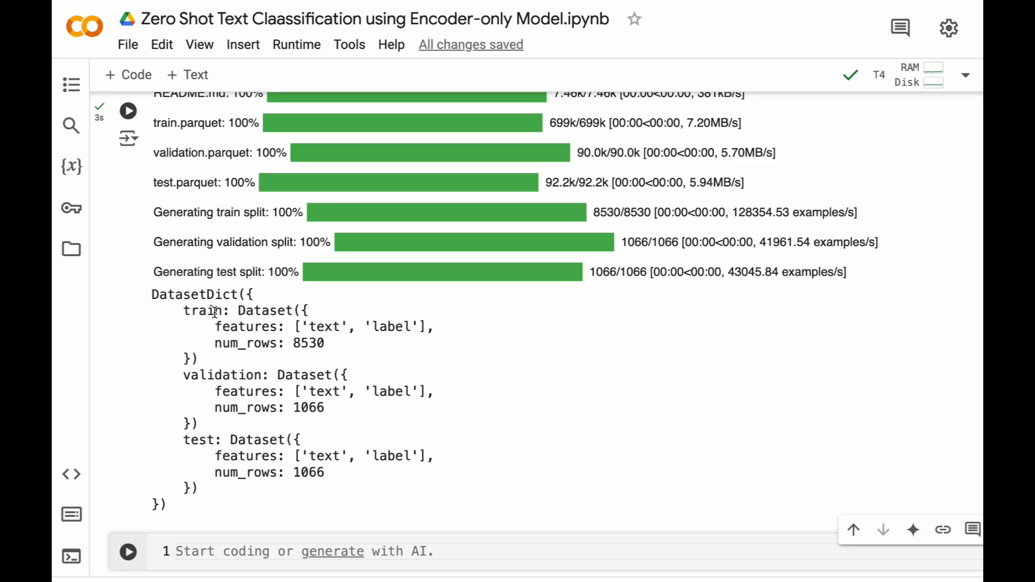
pyautogui.doubleClick(221, 375)
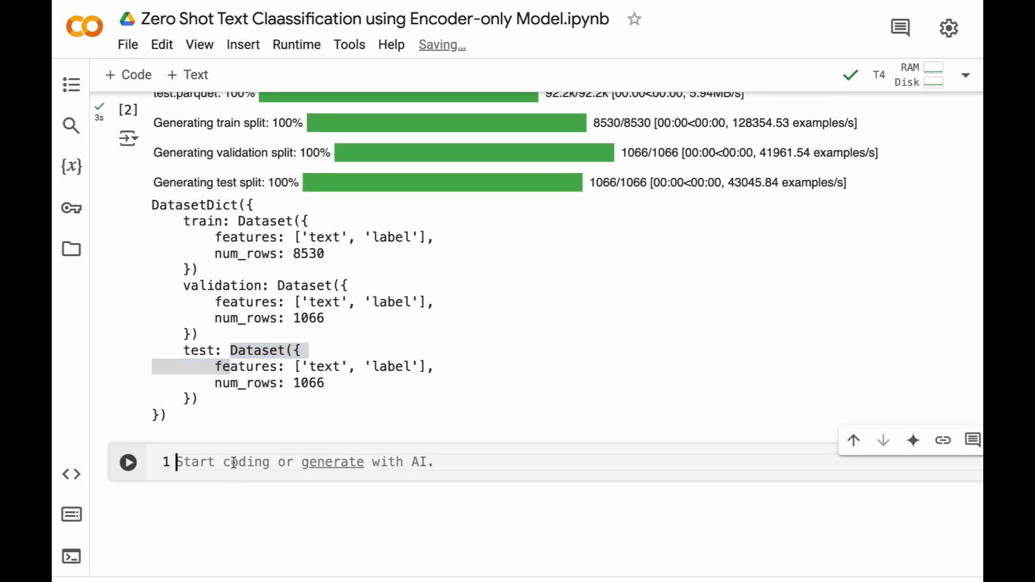
# Step: Show data['train'][0] (label 1) and data['train'][7000] (label 0)
pyautogui.write('data["t"]')
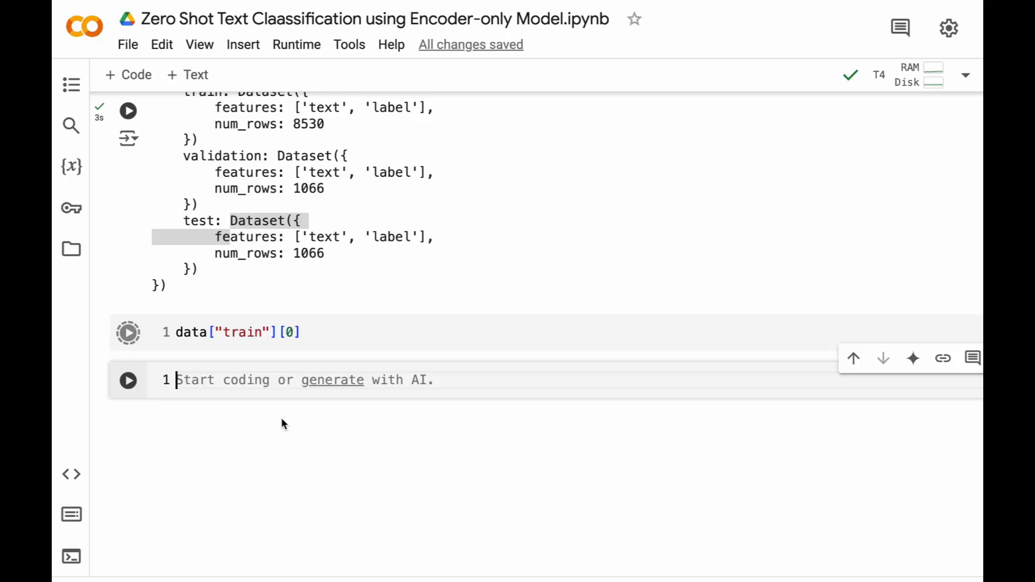
pyautogui.click(128, 332)
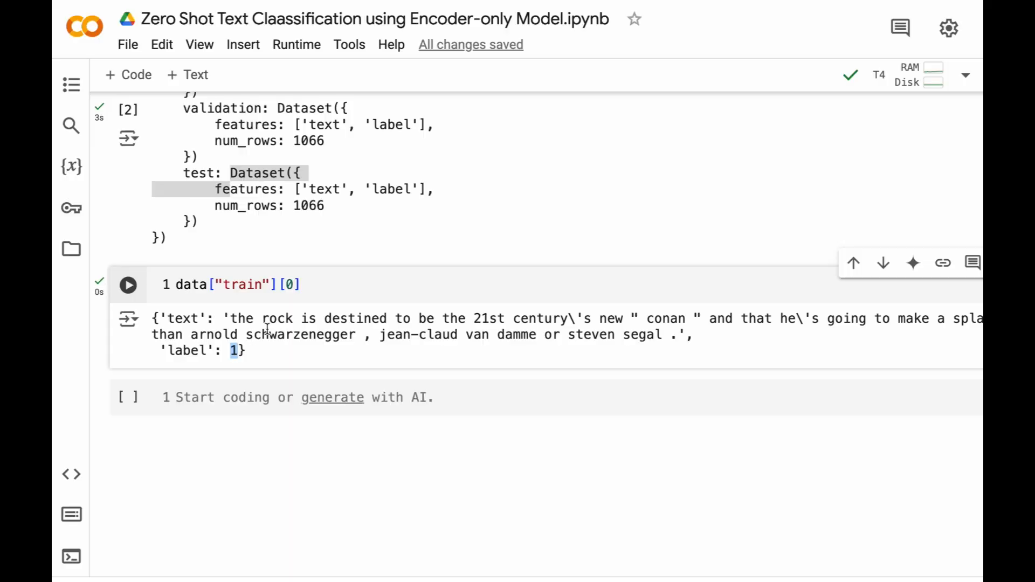
pyautogui.moveTo(237, 350)
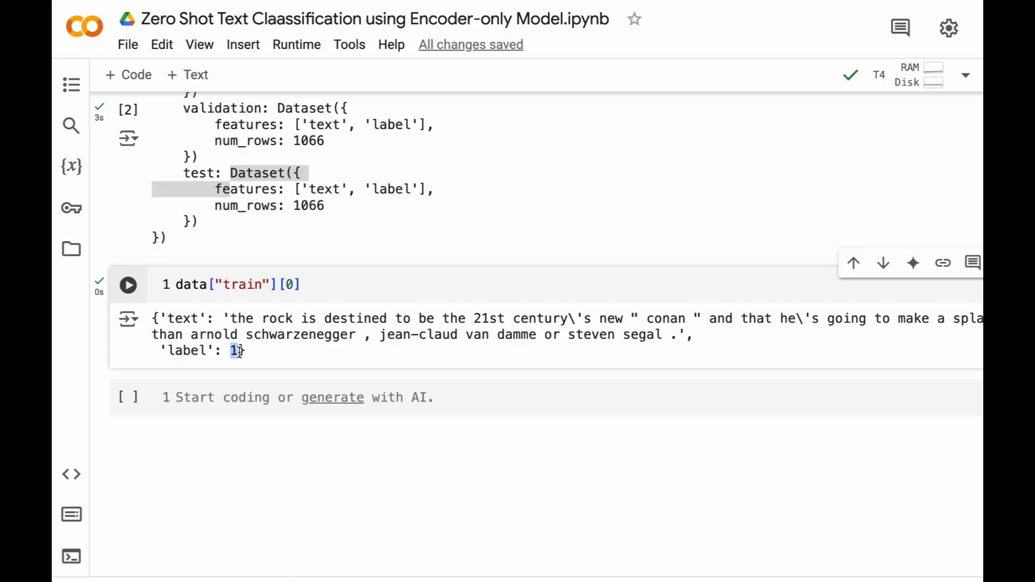
pyautogui.write('data')
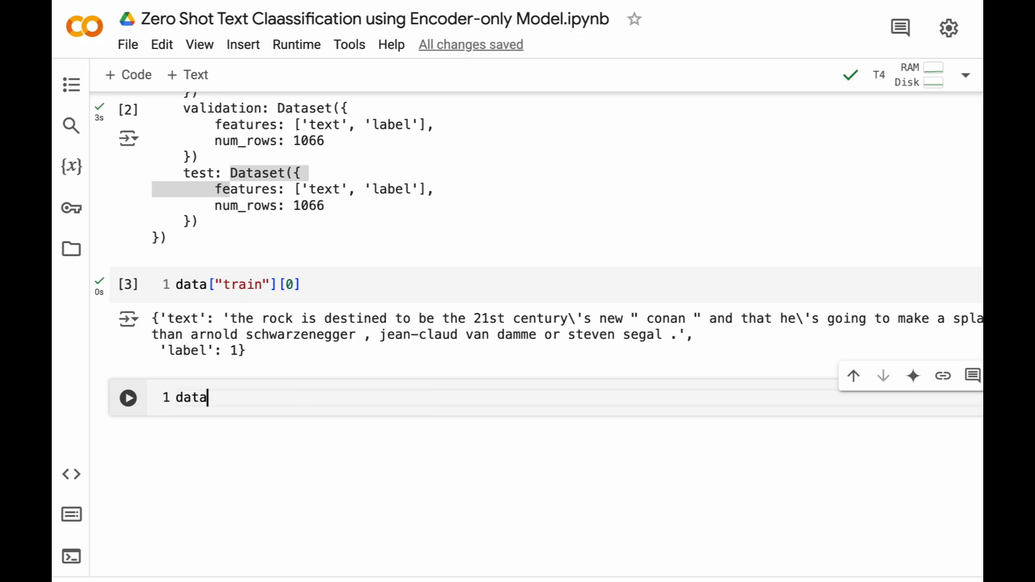
pyautogui.write('["tr"]')
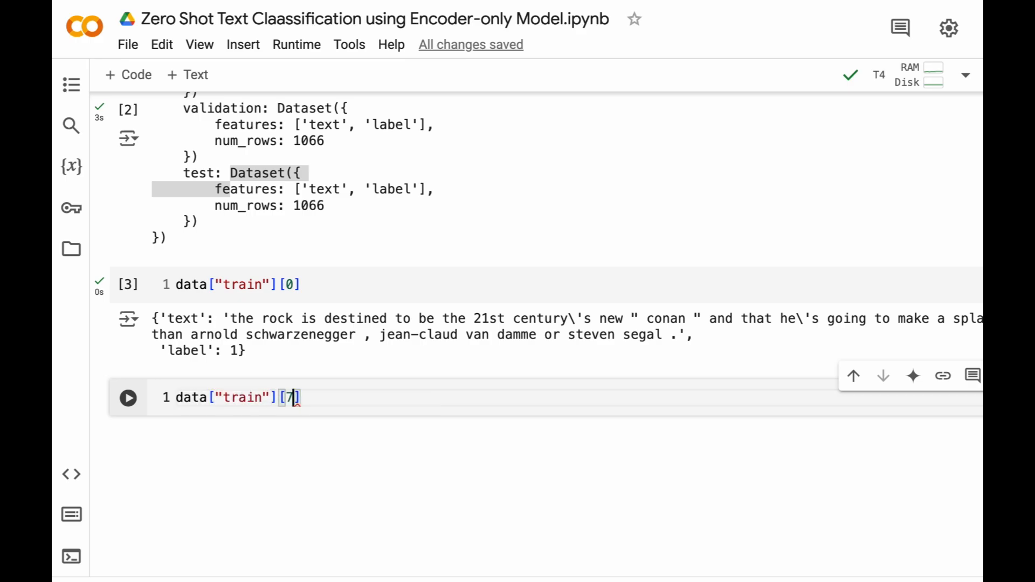
pyautogui.write('000')
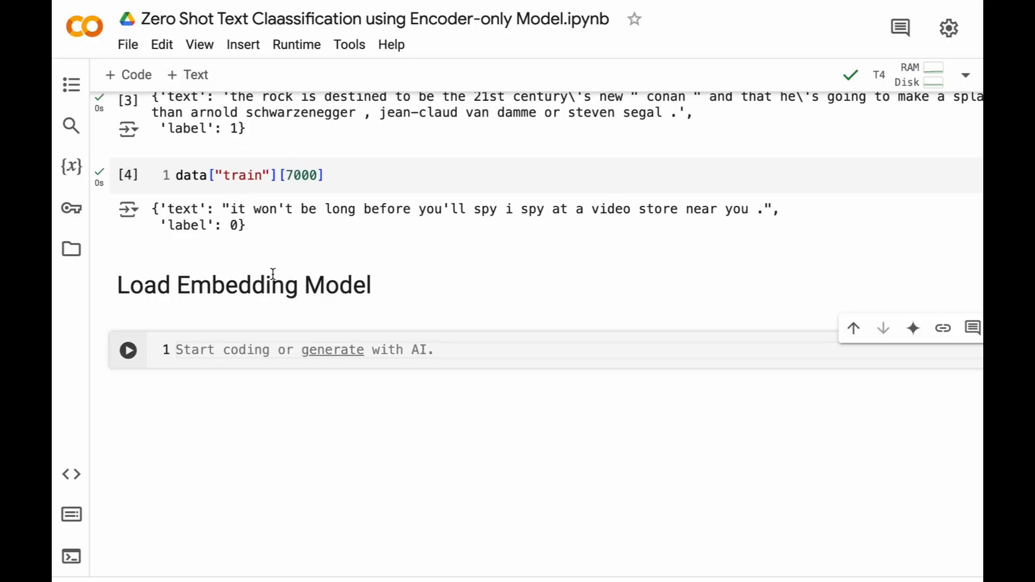
# Step: Import SentenceTransformer from sentence_transformers
pyautogui.write('from sentenc')
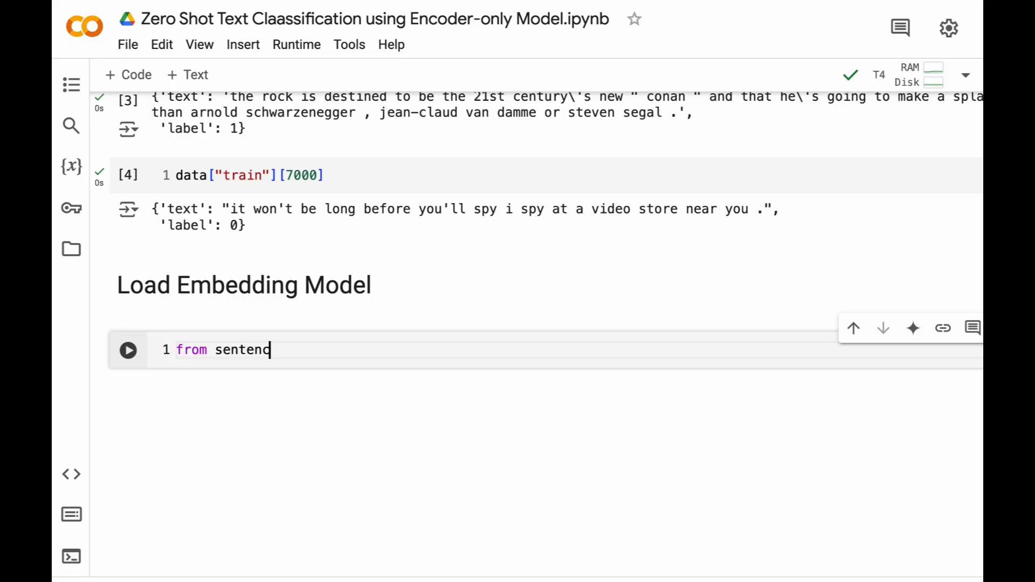
pyautogui.write('e_transforme')
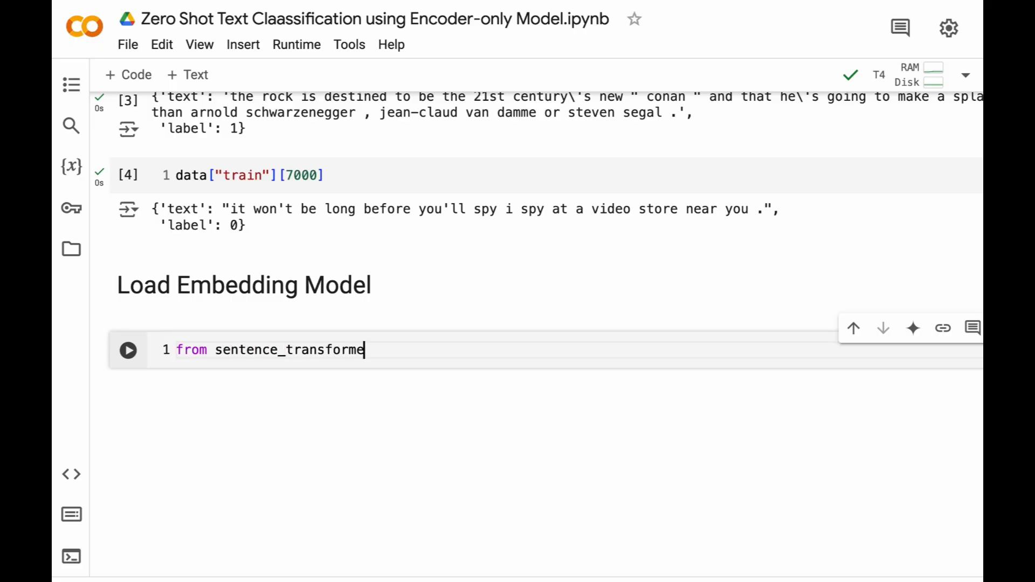
pyautogui.write('rs improt Sen')
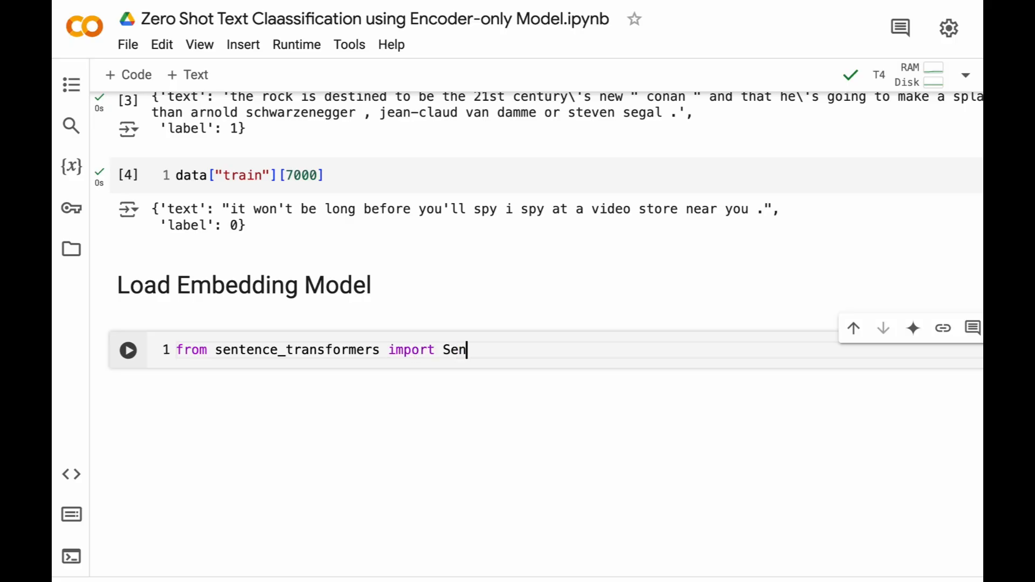
pyautogui.write('tenceTransfor')
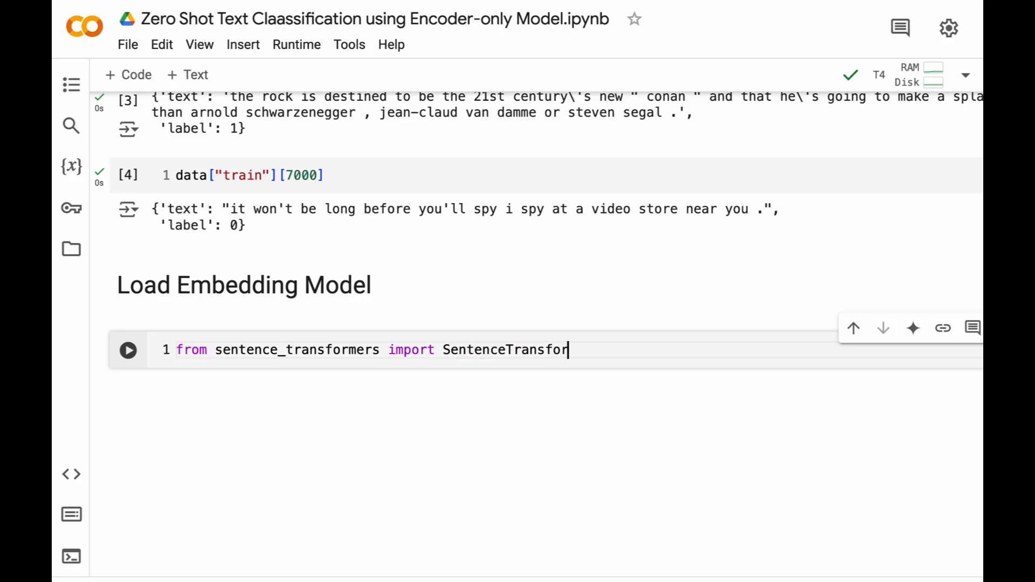
pyautogui.write('mer')
pyautogui.write('model =')
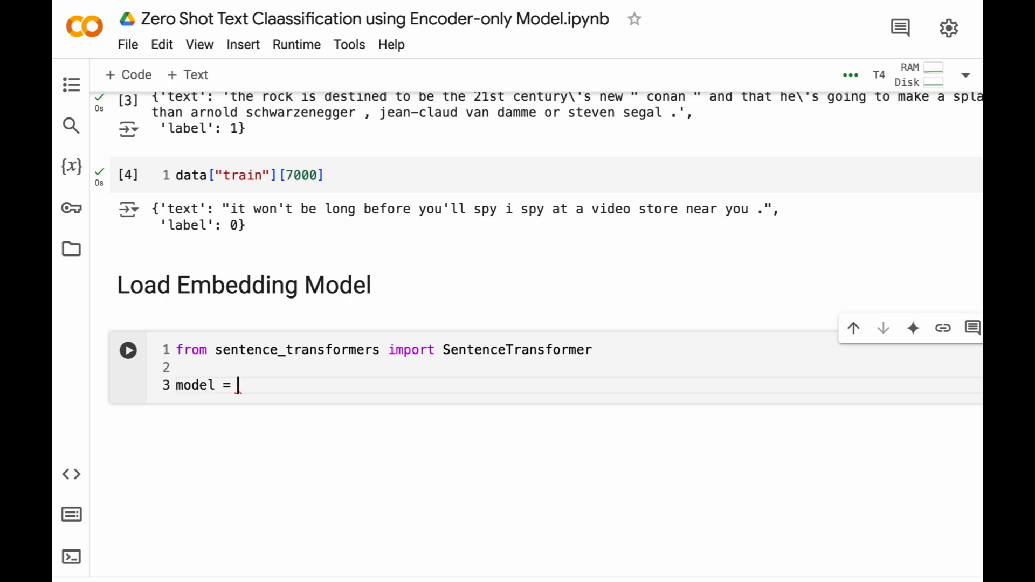
# Step: Create the model with SentenceTransformer('sentence-transformers/all-mpnet-base-v2')
pyautogui.write('SentenceTr')
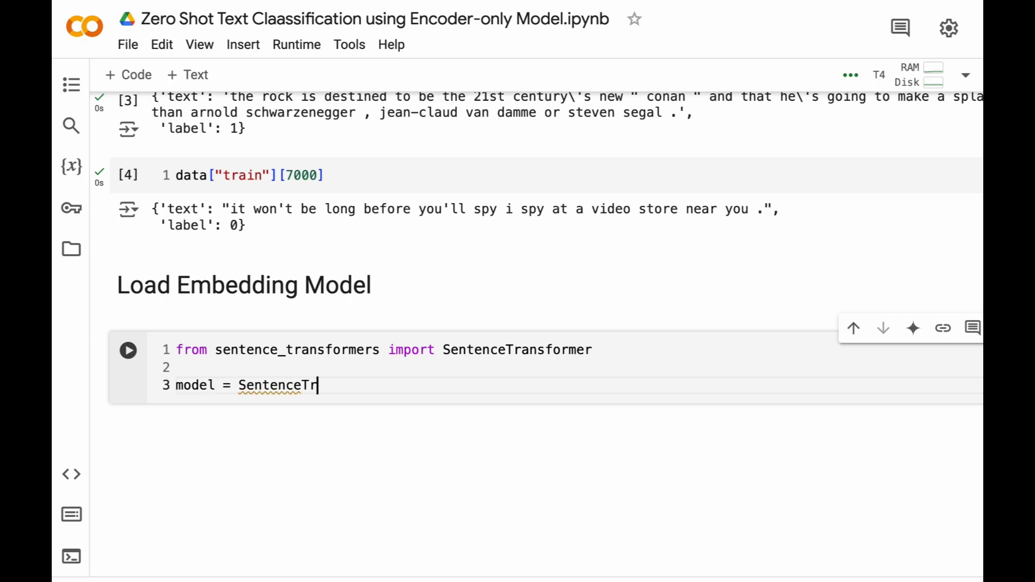
pyautogui.write("ansformer('")
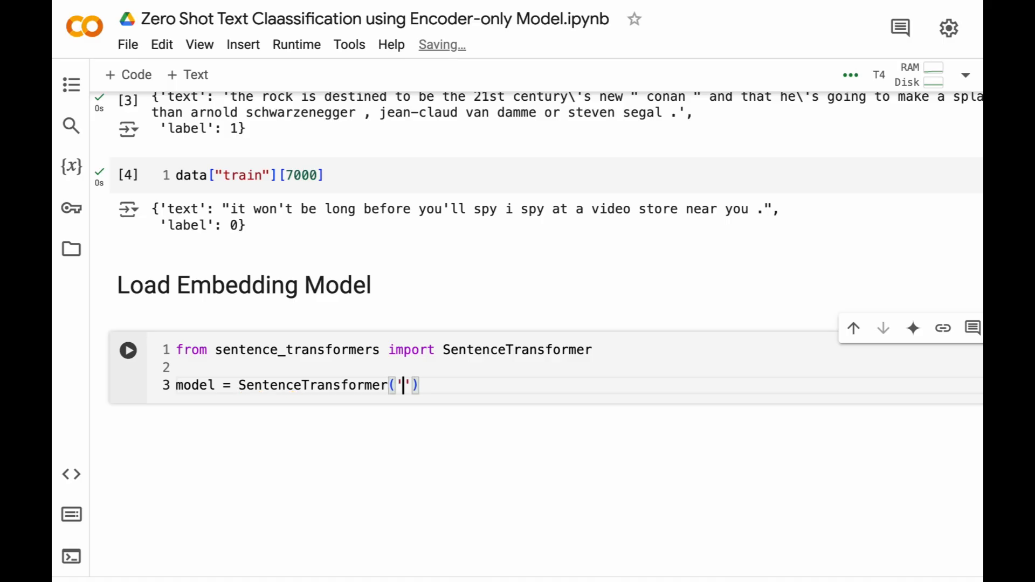
pyautogui.write('sentence')
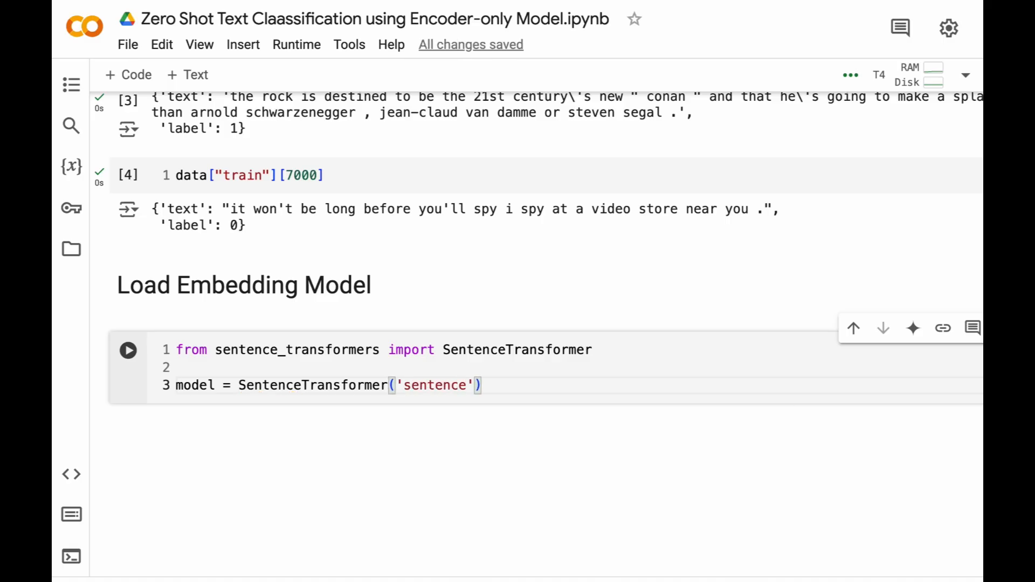
pyautogui.write('-transformers')
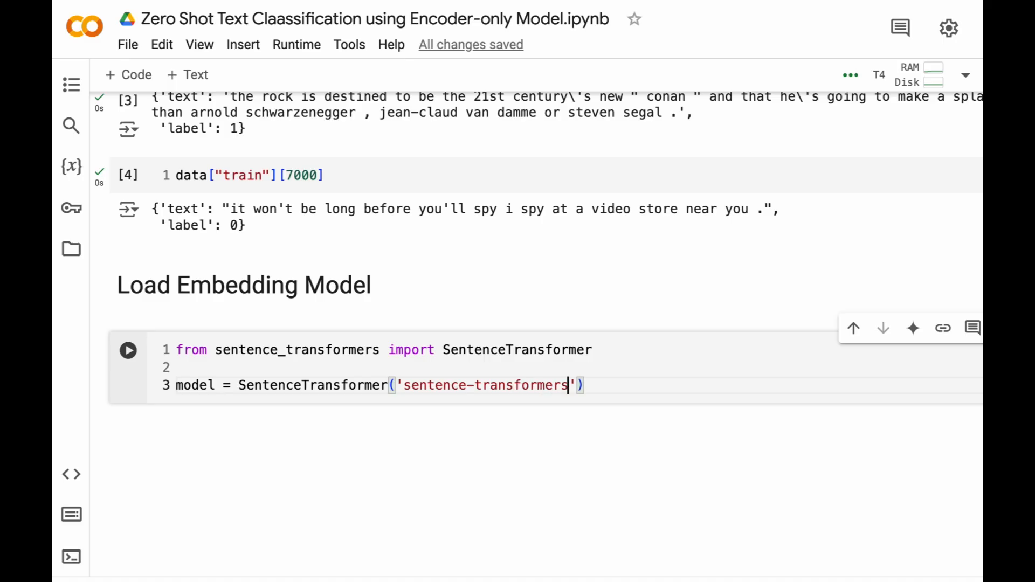
pyautogui.write('/all')
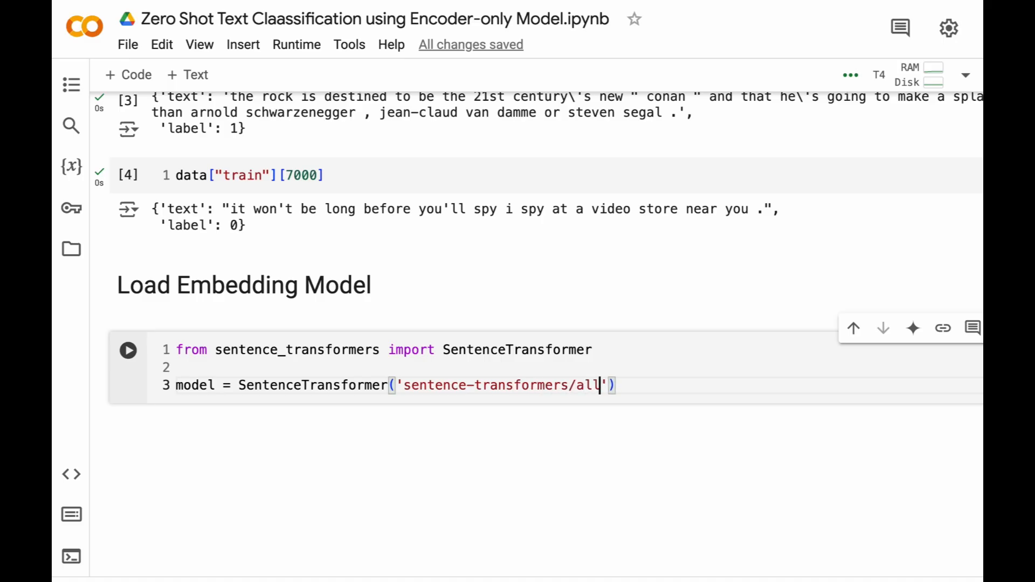
pyautogui.write('-mpnet')
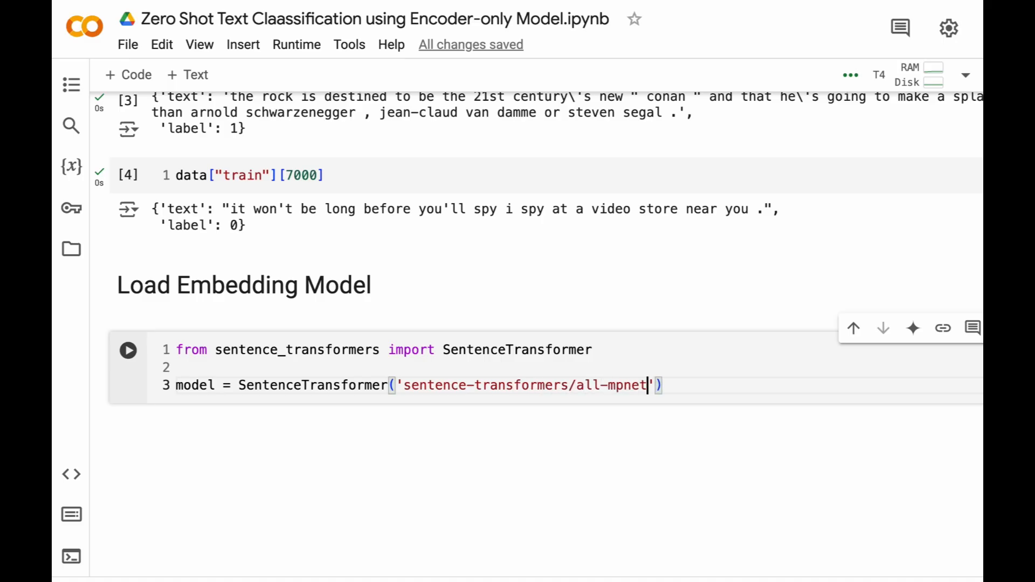
pyautogui.write('-base-')
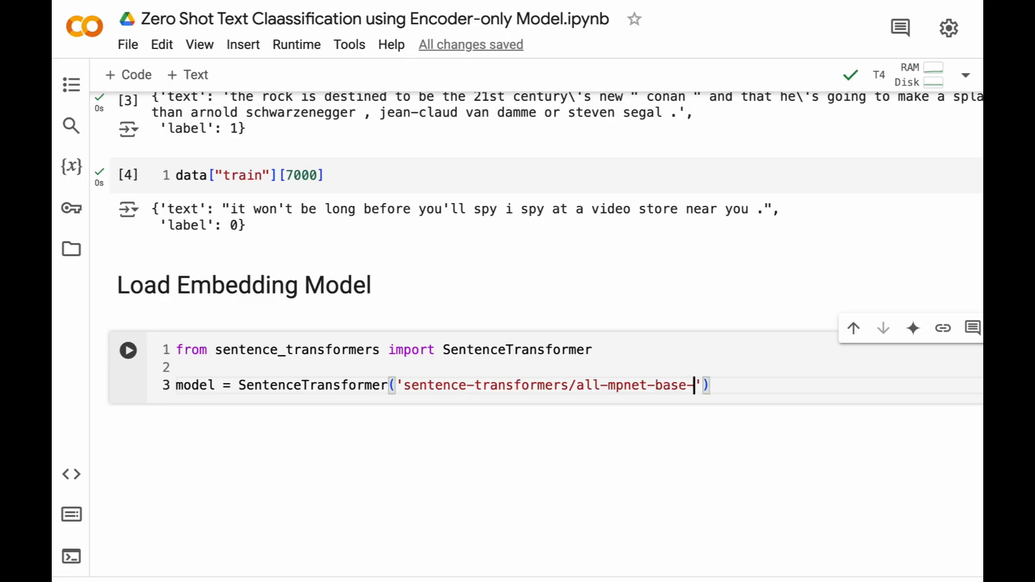
pyautogui.write('v2')
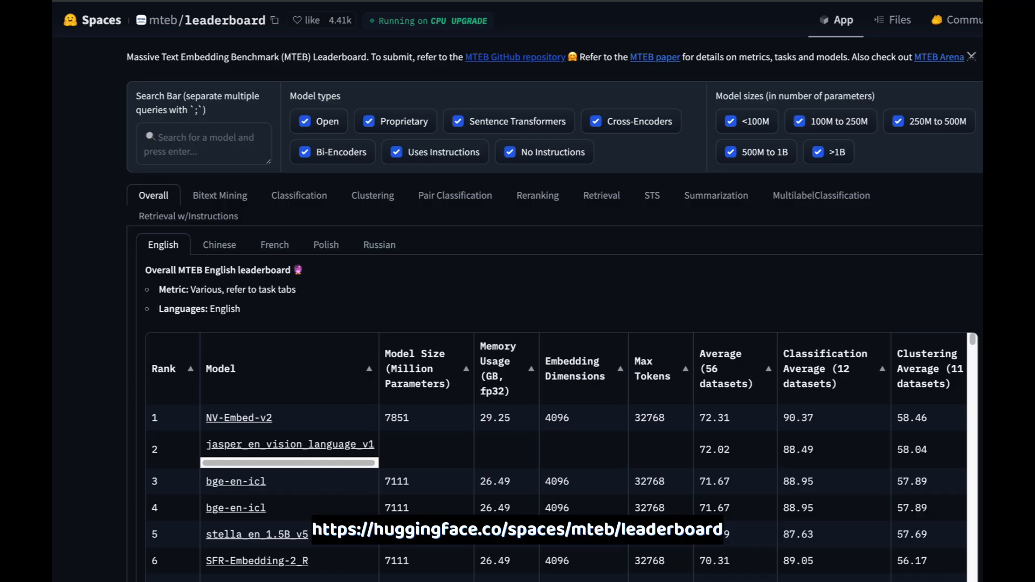
# Step: Scroll through the MTEB Overall English leaderboard table
pyautogui.scroll(-3)
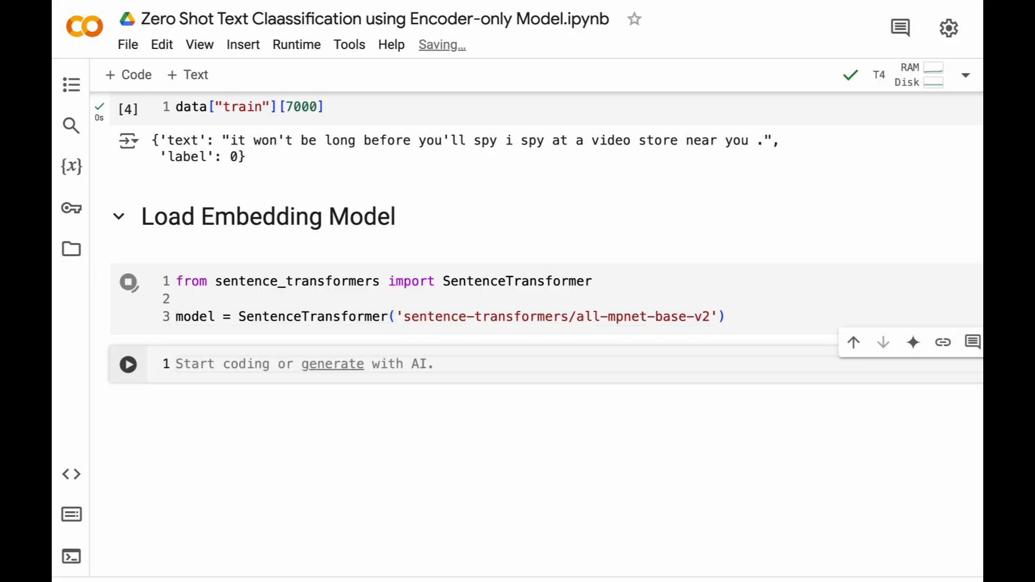
# Step: Run the all-mpnet-base-v2 model cell and add a 'Lets Generate Embeddings of Labels' heading
pyautogui.click(129, 283)
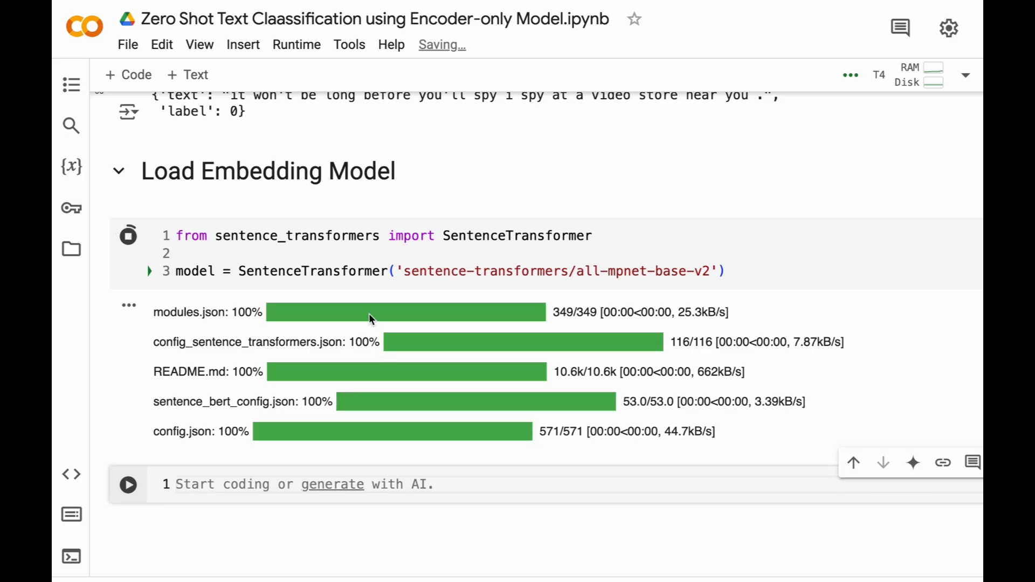
pyautogui.scroll(-3)
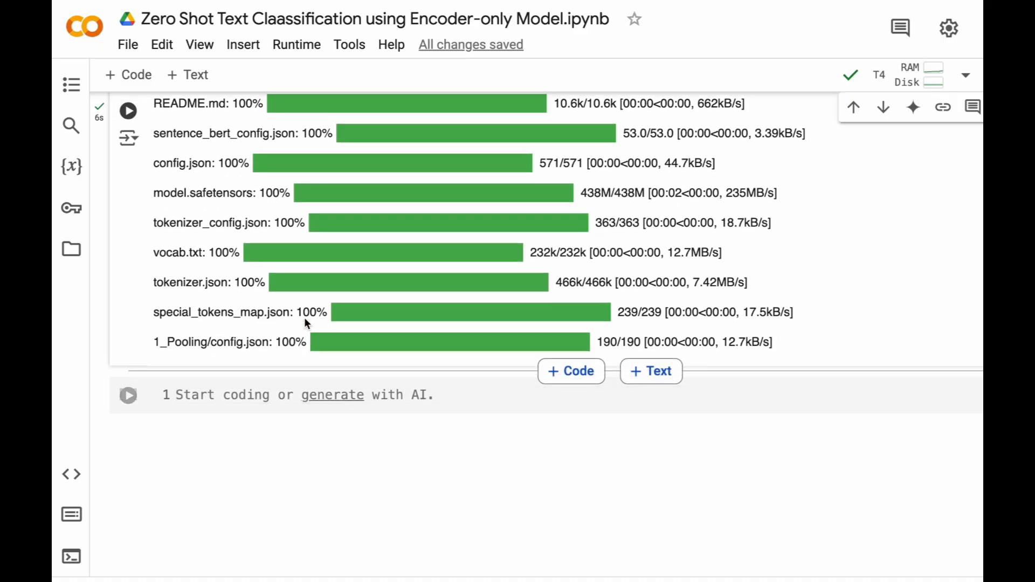
pyautogui.click(650, 370)
pyautogui.write('# Lets Generate Embeddings of Labels')
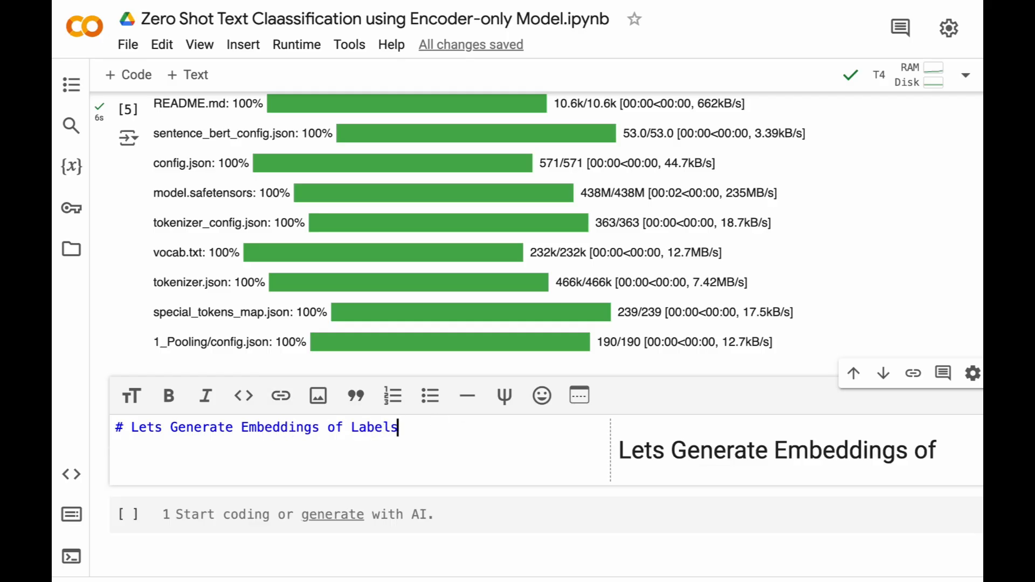
pyautogui.scroll(-3)
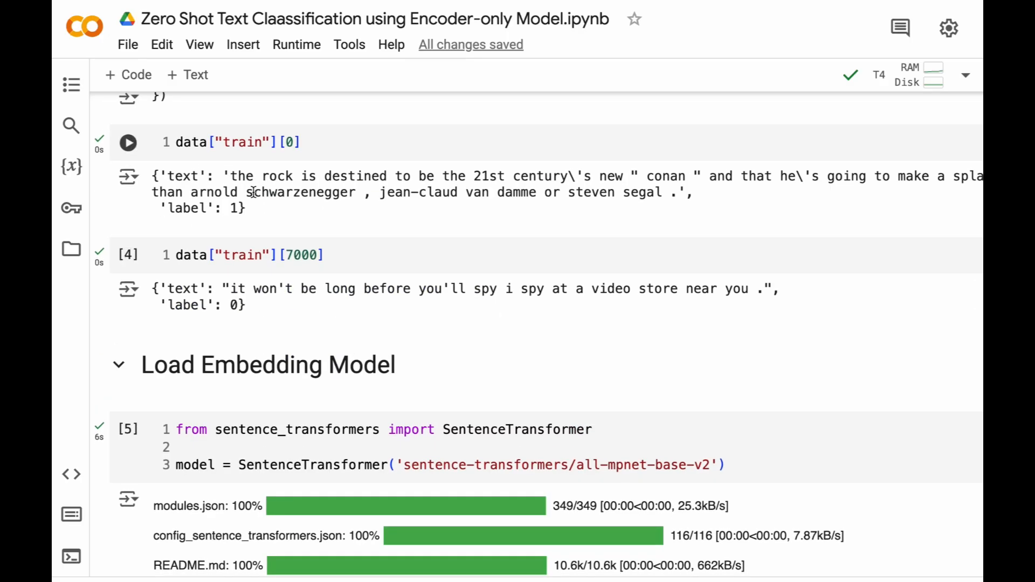
pyautogui.scroll(-3)
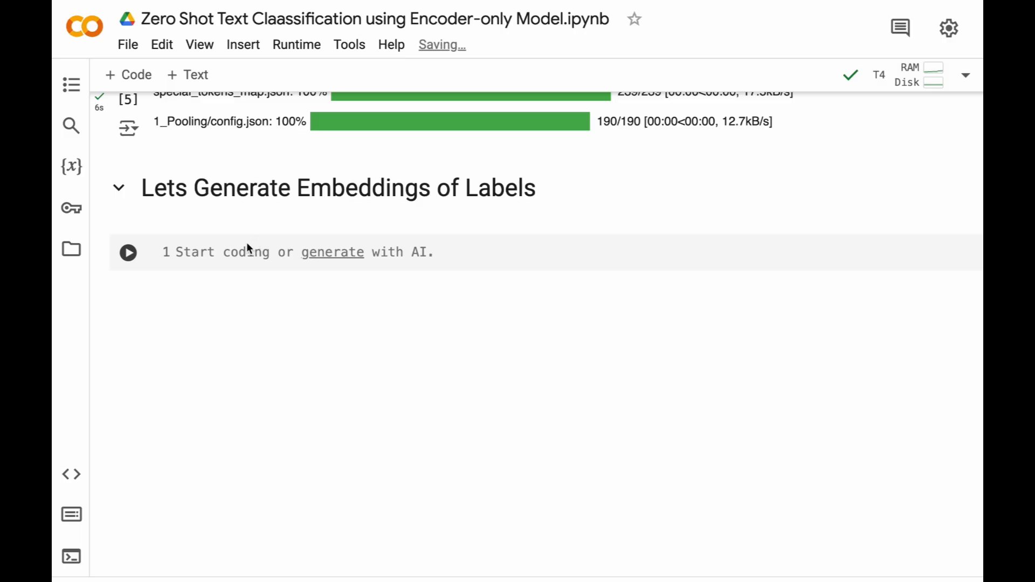
# Step: Encode 'Negative Movie Review' and 'Positive Movie Review' into label_embeddings and show shape (2, 768)
pyautogui.write('labe')
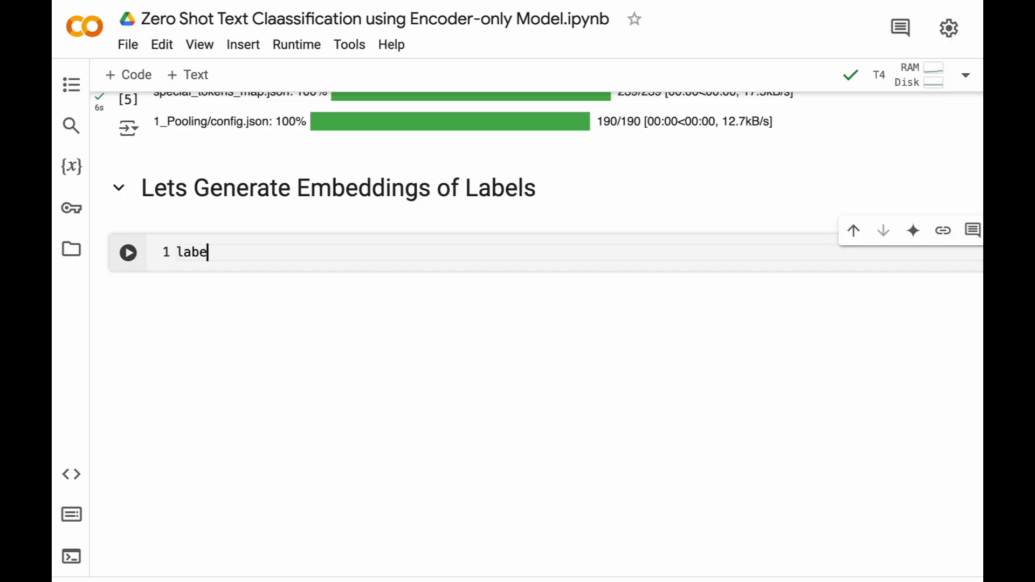
pyautogui.write('l_embeddings = model.')
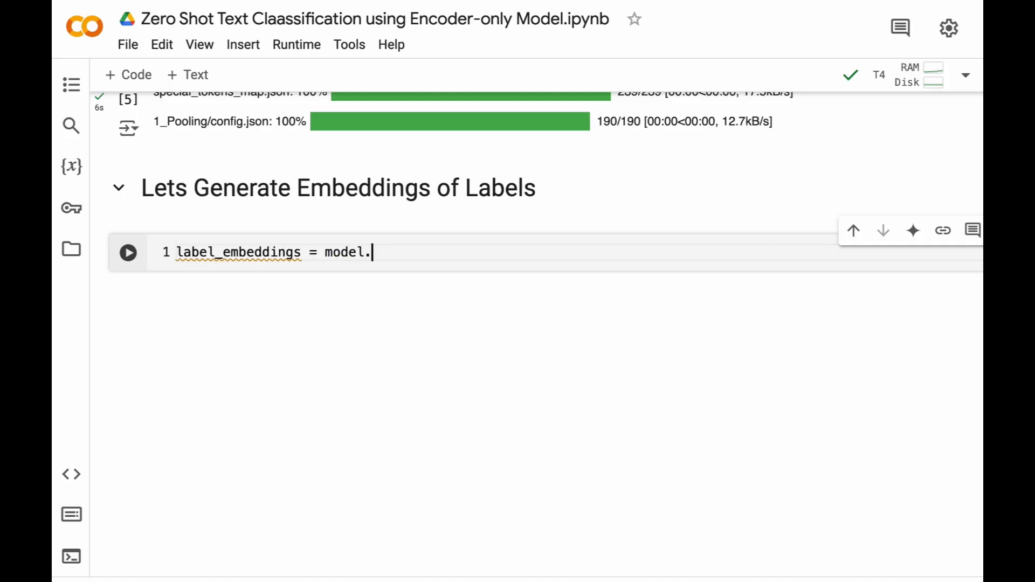
pyautogui.write('encode()')
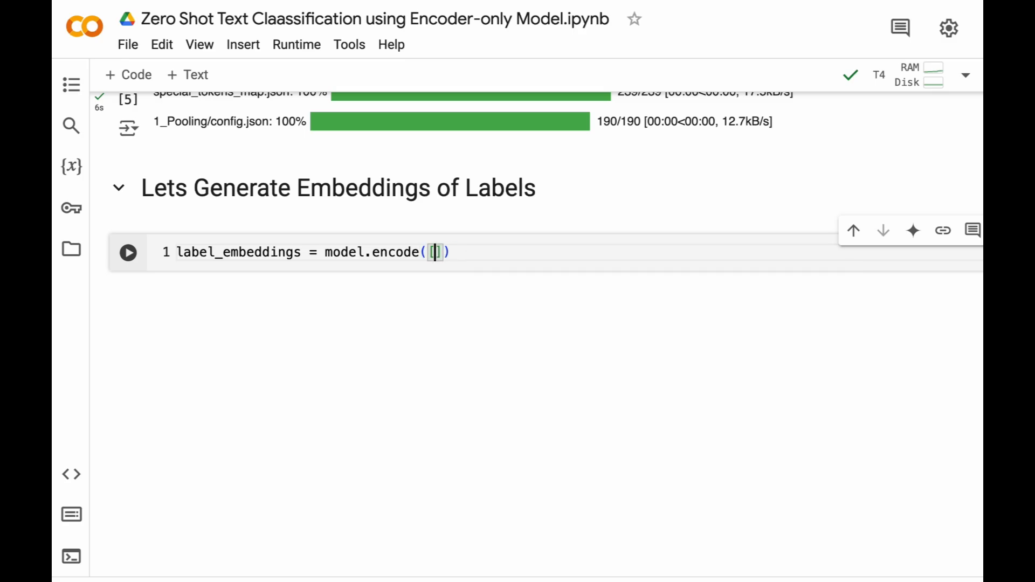
pyautogui.write('"Negative Movie')
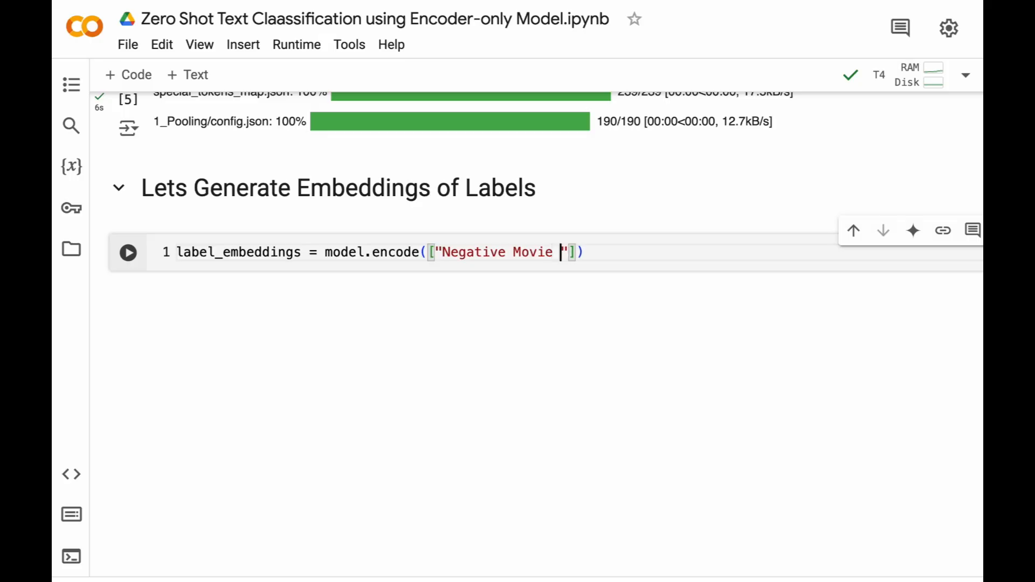
pyautogui.write('Review",')
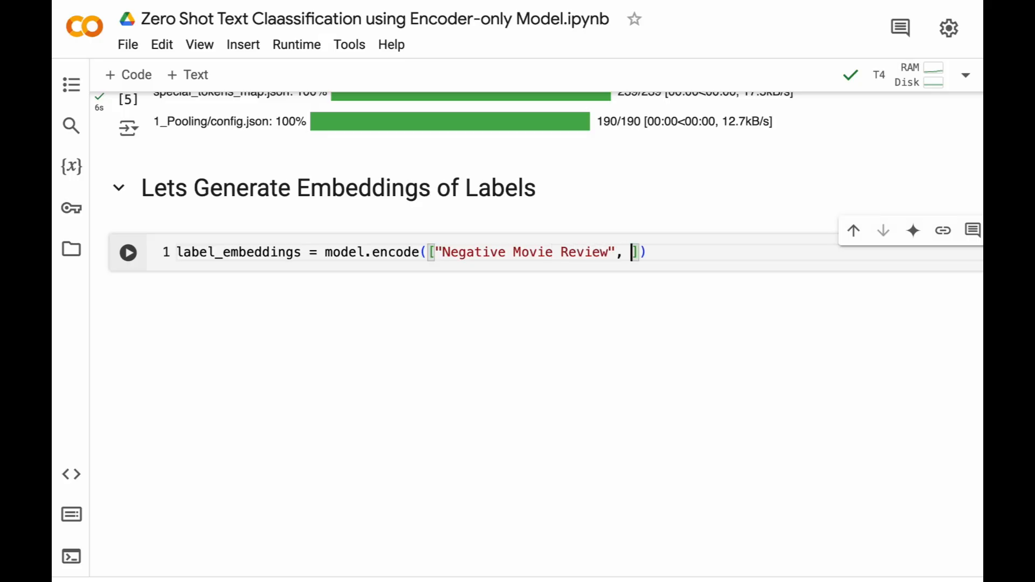
pyautogui.write('"Positive')
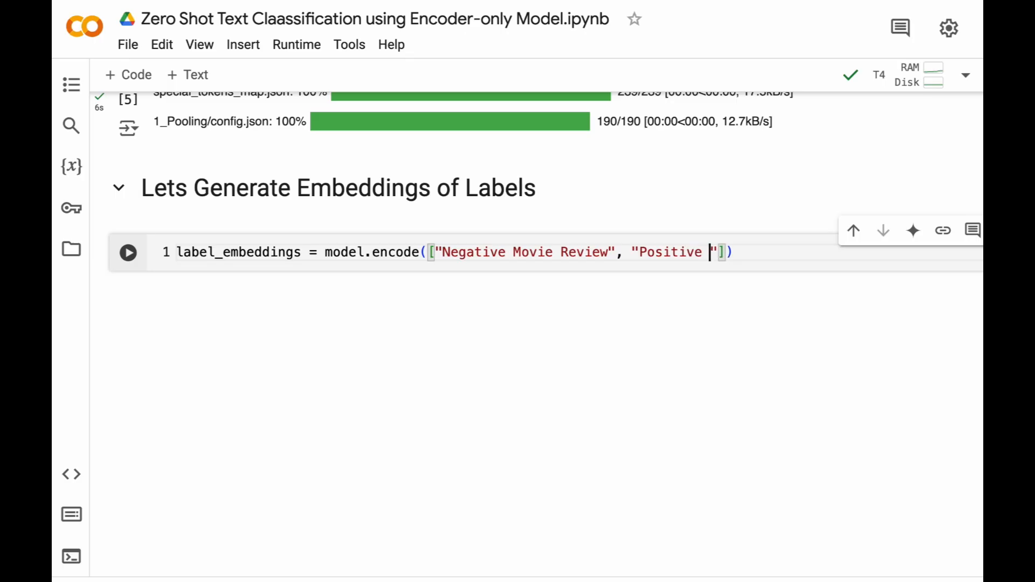
pyautogui.write('Movie Review')
pyautogui.write('label_embeddings.')
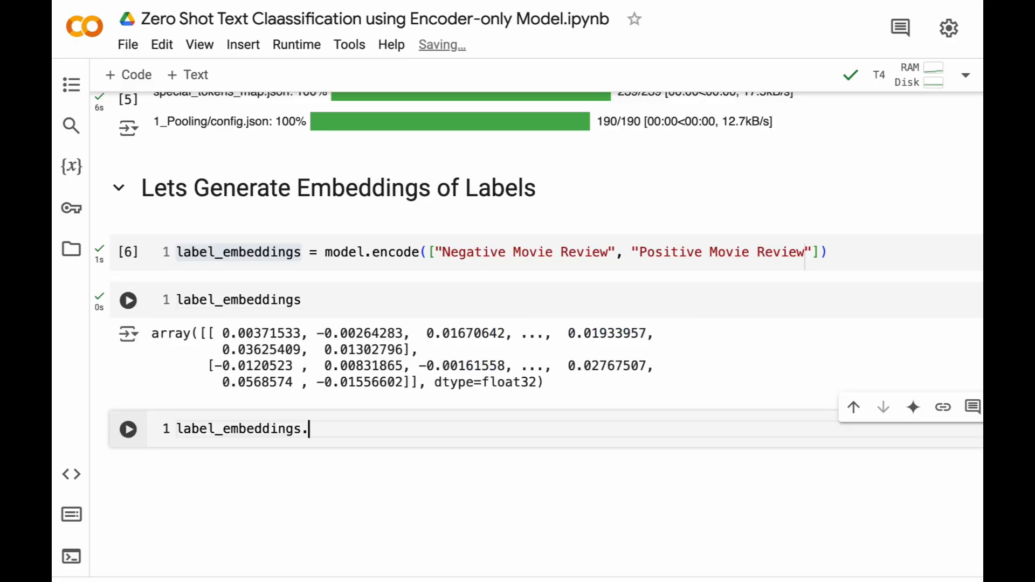
pyautogui.write('shape')
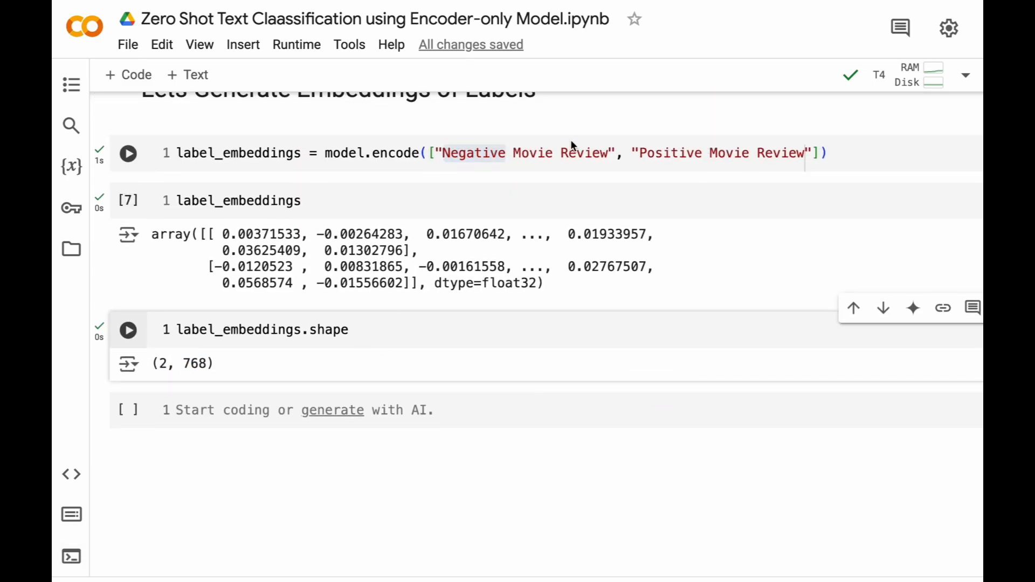
pyautogui.doubleClick(194, 363)
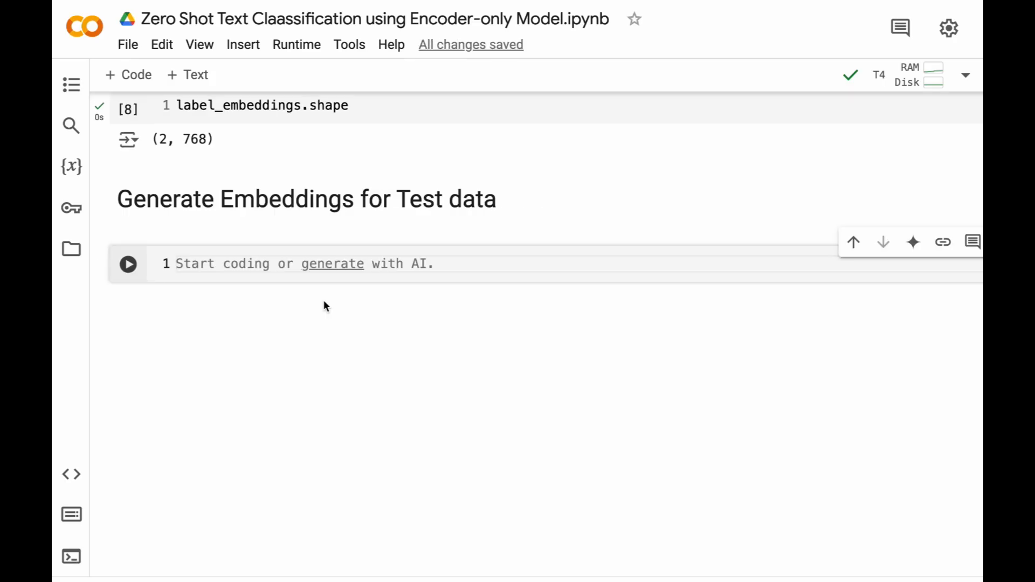
# Step: Encode data['test']['text'] into test_embeddings with show_progress_bar=True
pyautogui.write('test_emb')
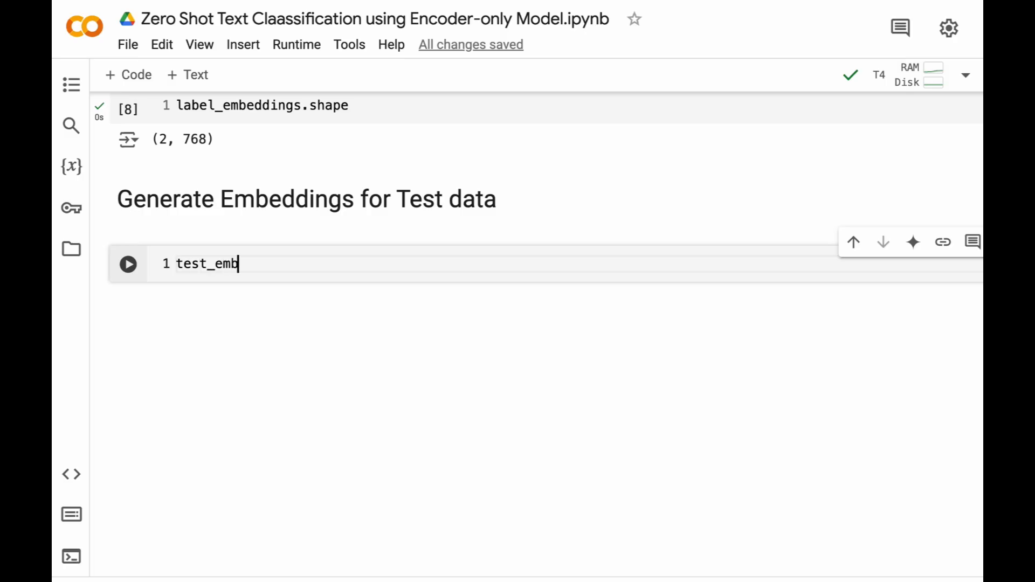
pyautogui.write('eddings =')
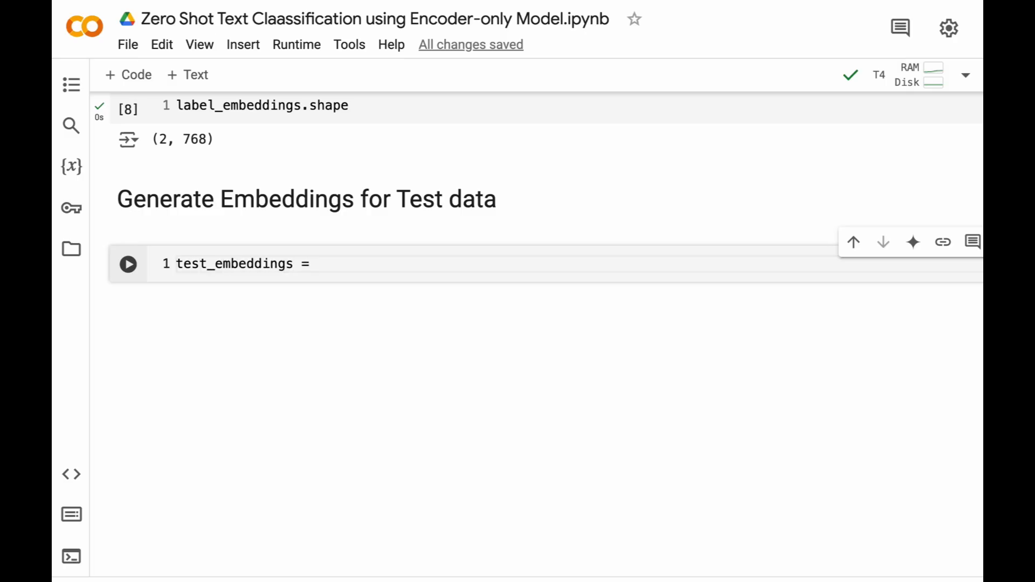
pyautogui.write('model.encode')
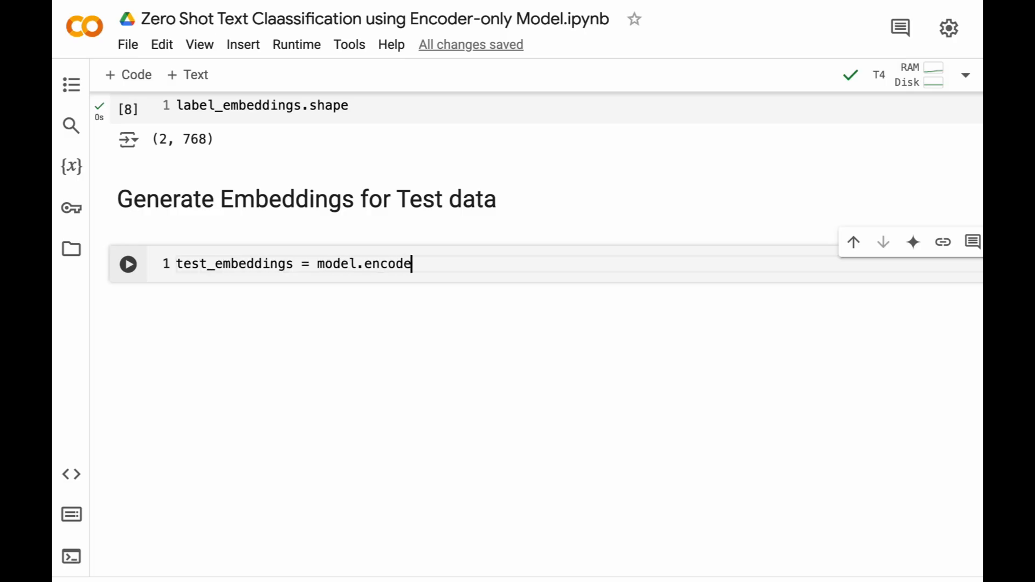
pyautogui.write('(dat')
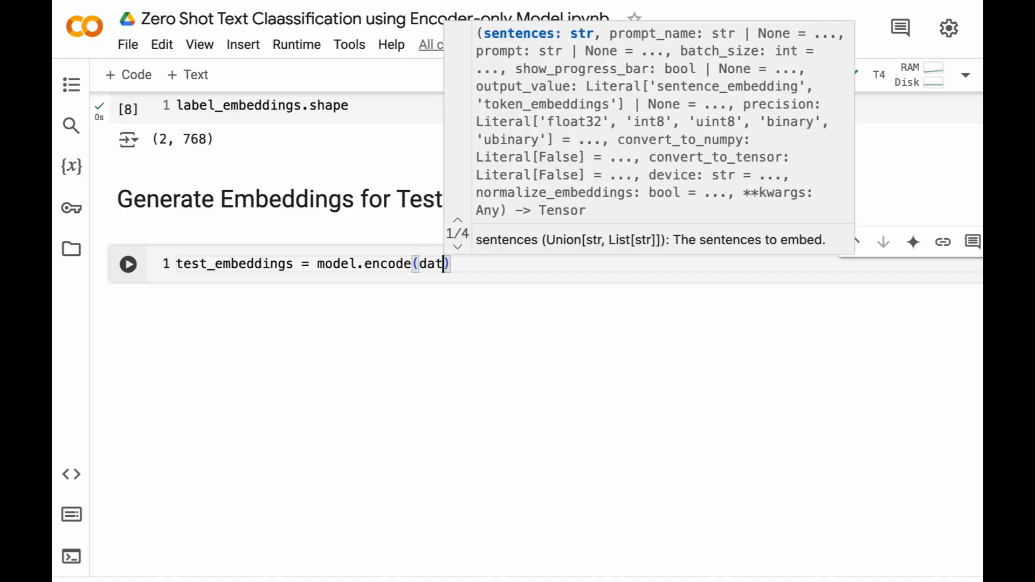
pyautogui.write("['text']")
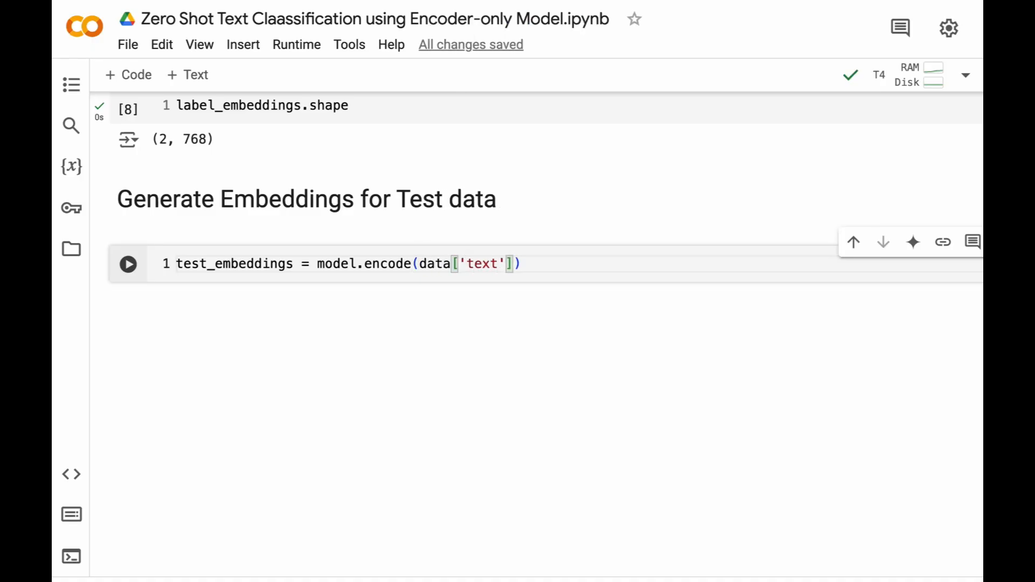
pyautogui.press('Backspace')
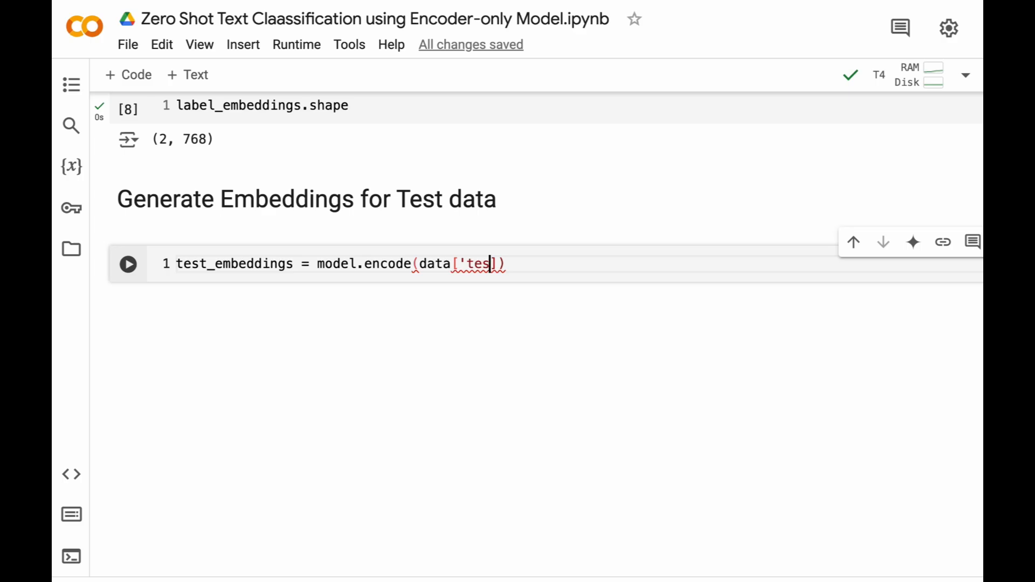
pyautogui.write("t']['']")
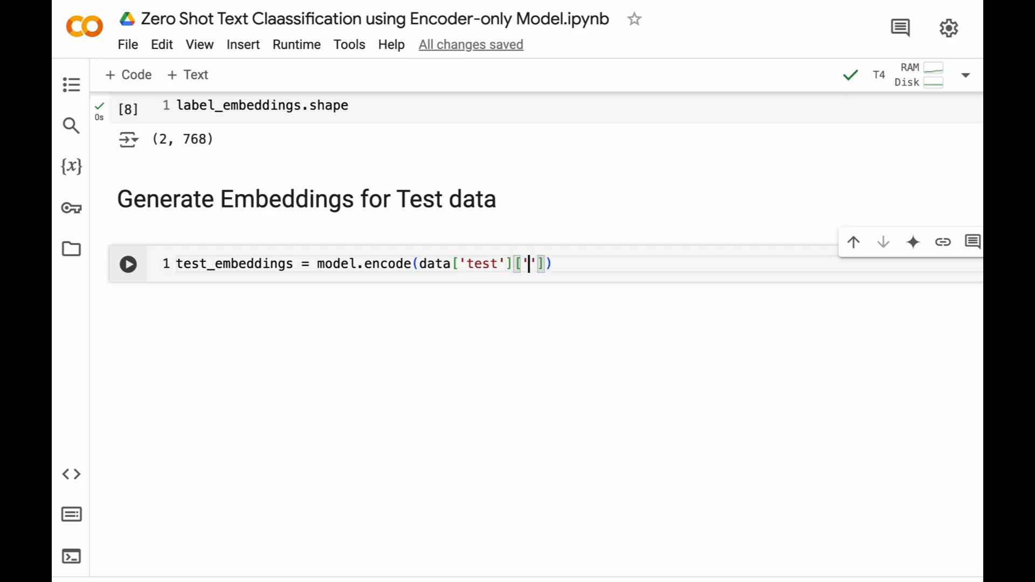
pyautogui.write('ext')
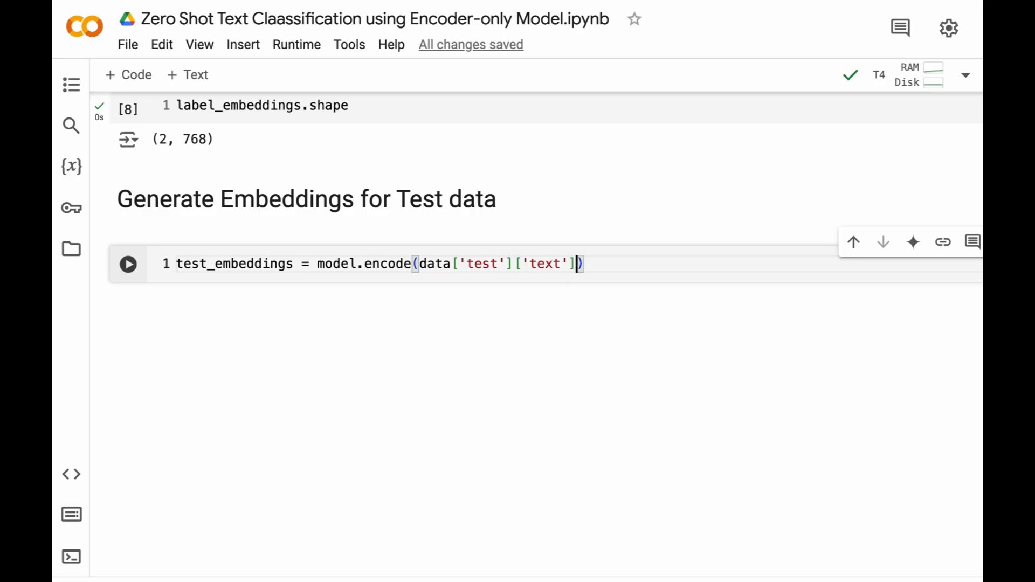
pyautogui.write(', show_progress_')
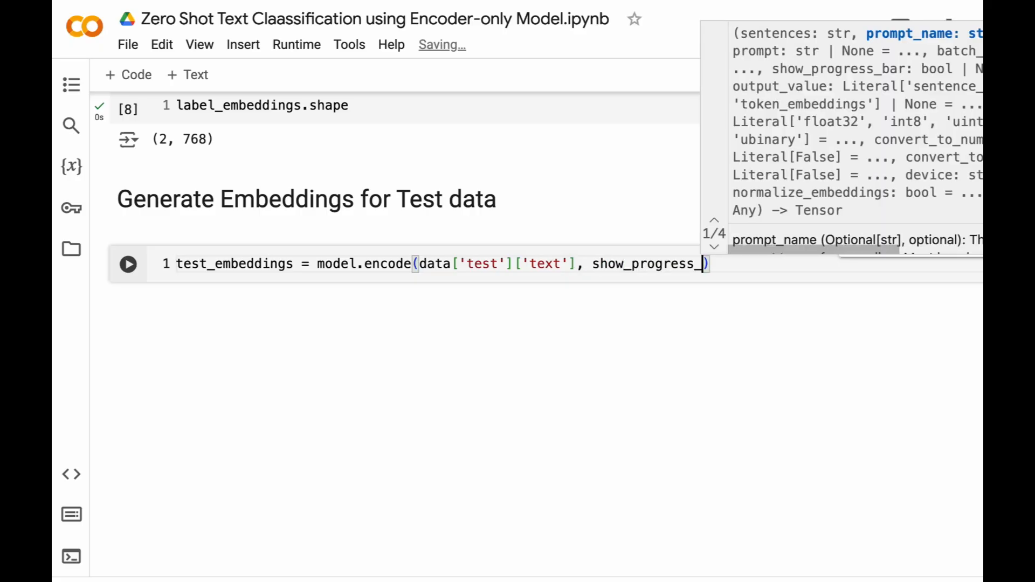
pyautogui.write('bar=True')
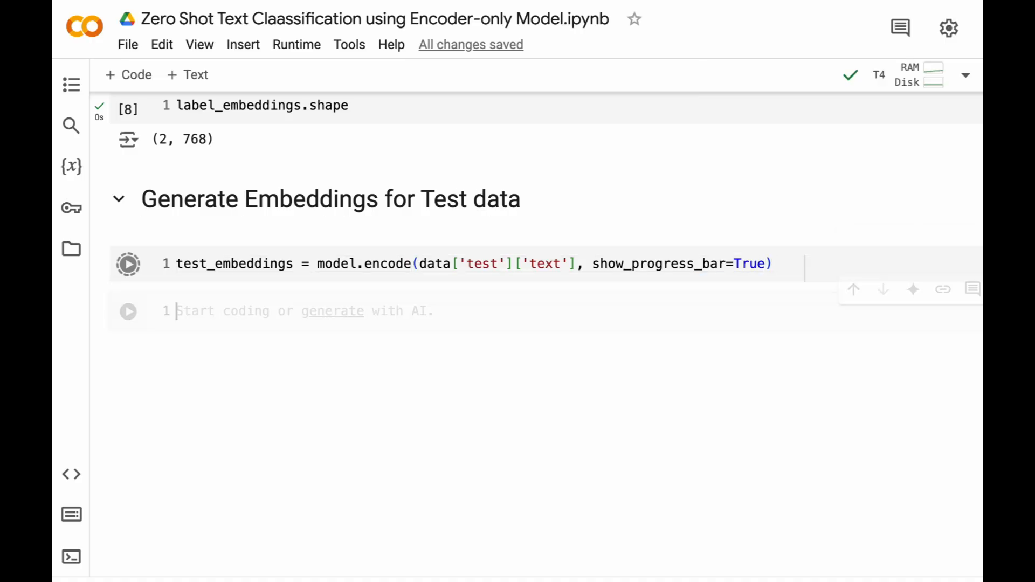
# Step: After all 34 batches finish, add a text cell for a new section heading
pyautogui.click(128, 263)
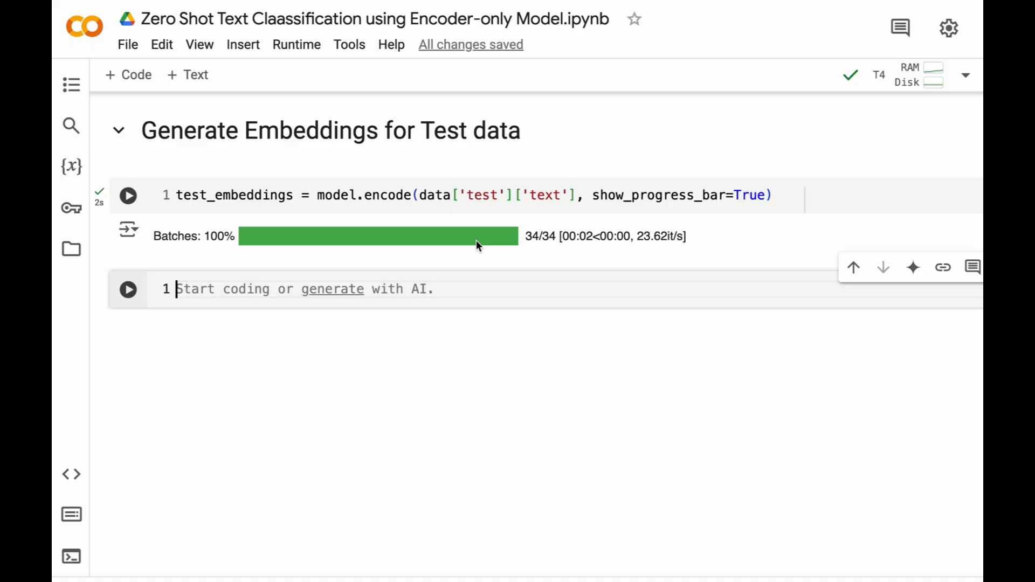
pyautogui.scroll(-3)
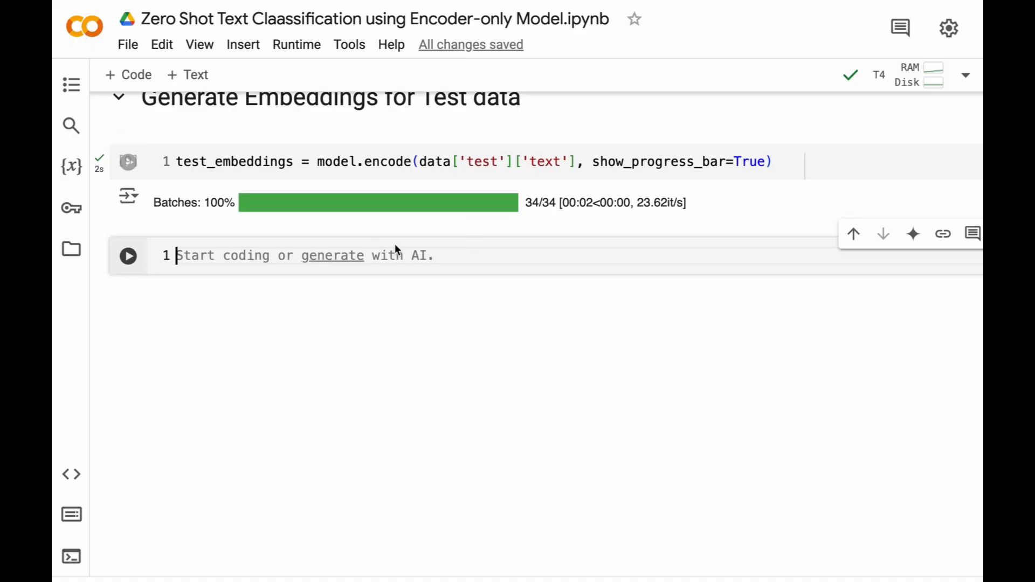
pyautogui.moveTo(270, 188)
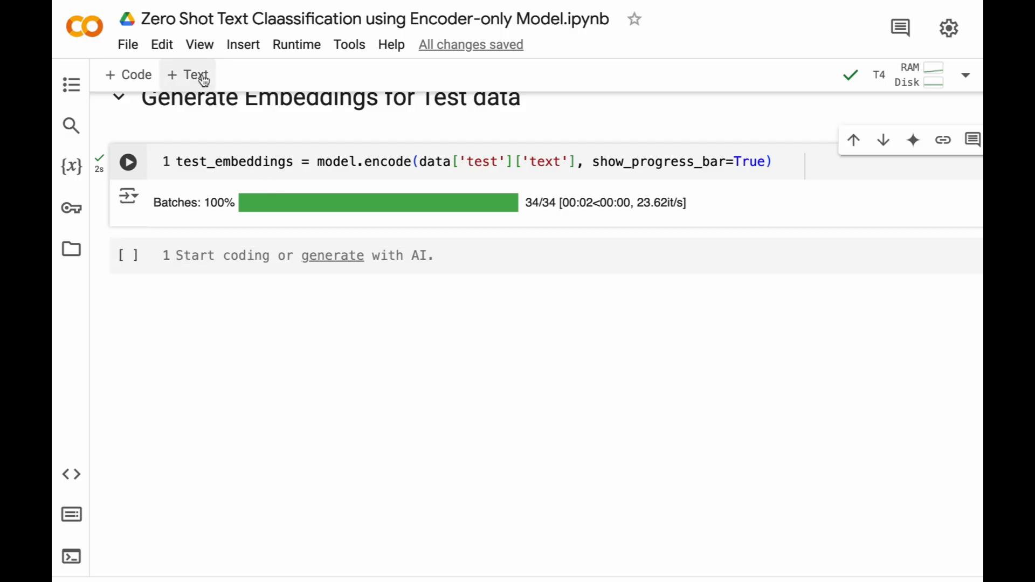
pyautogui.click(189, 74)
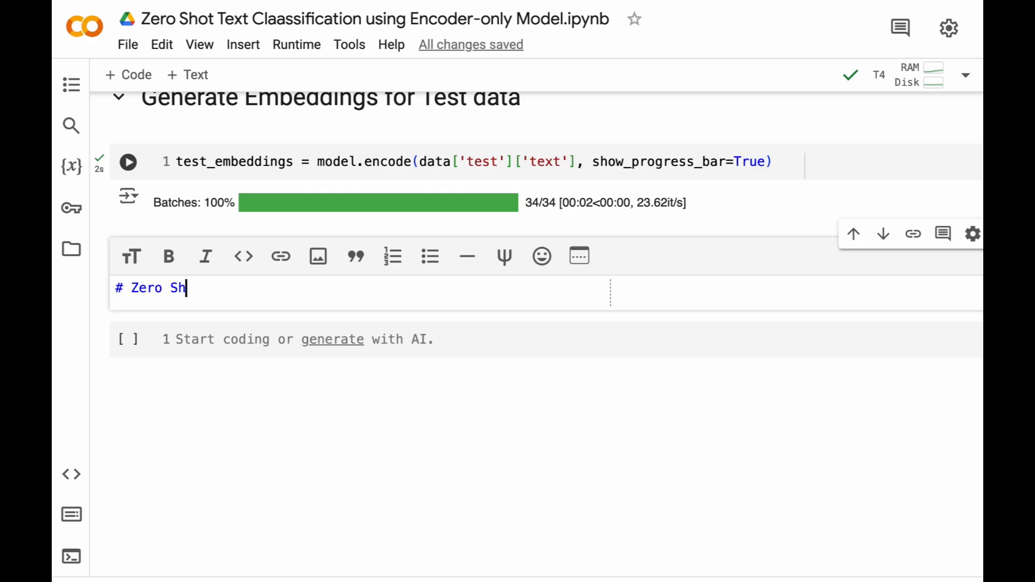
# Step: Title the section 'Zero Shot Text Classification' and import cosine_similarity and numpy as np
pyautogui.write('ot Text Classification')
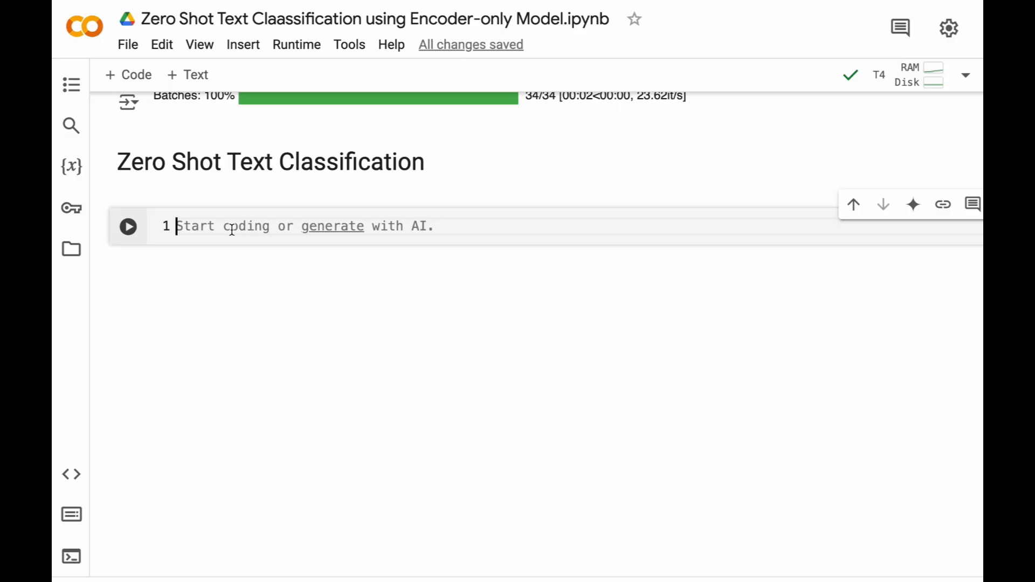
pyautogui.write('from skle')
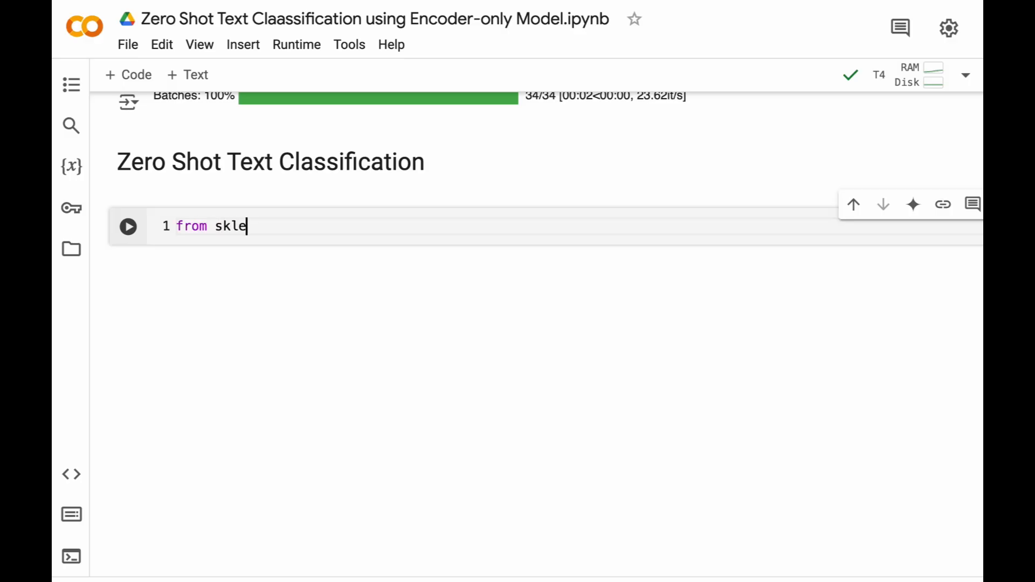
pyautogui.write('arn.metrics')
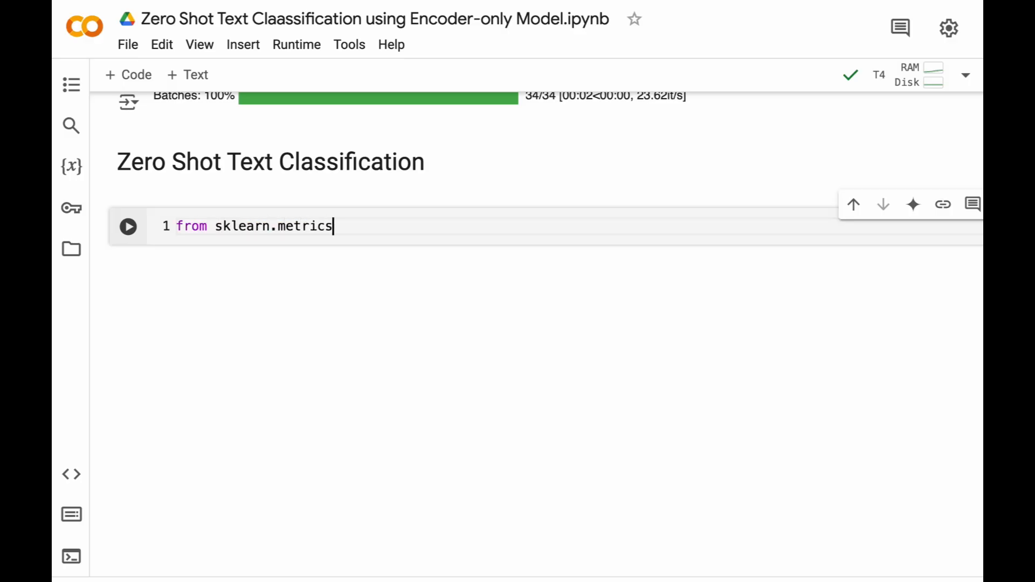
pyautogui.write('.pari')
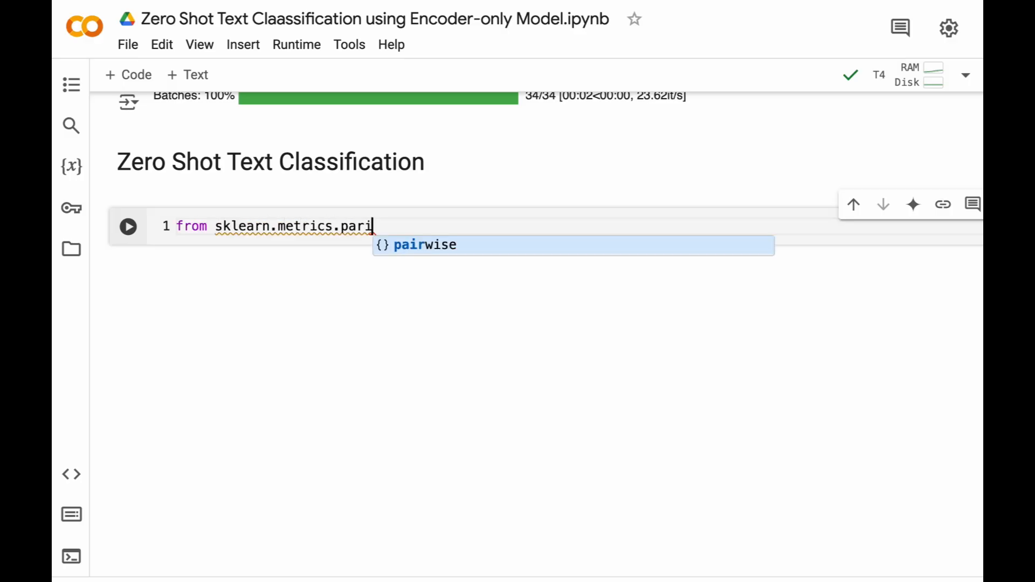
pyautogui.press('Tab')
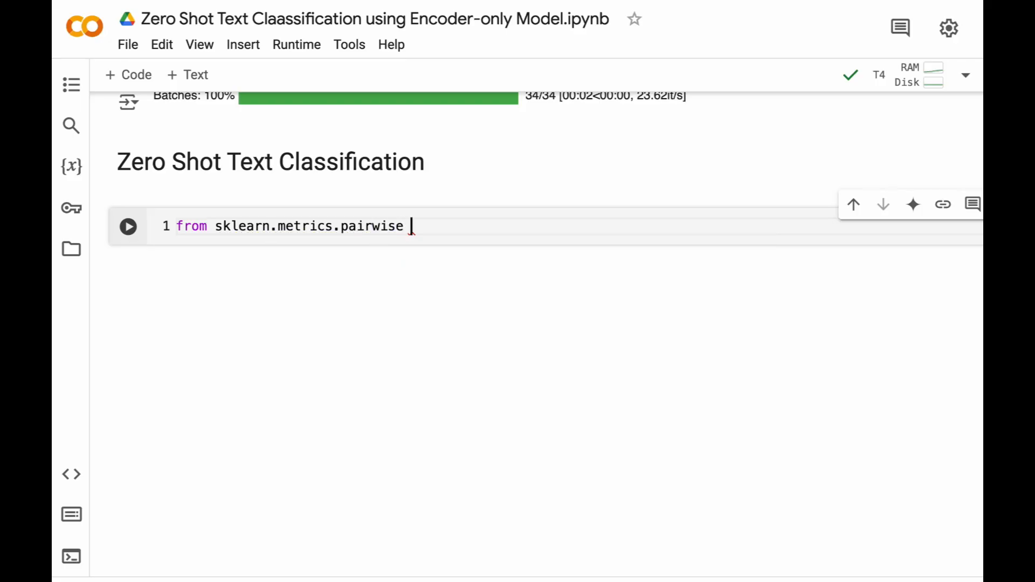
pyautogui.write('import cos')
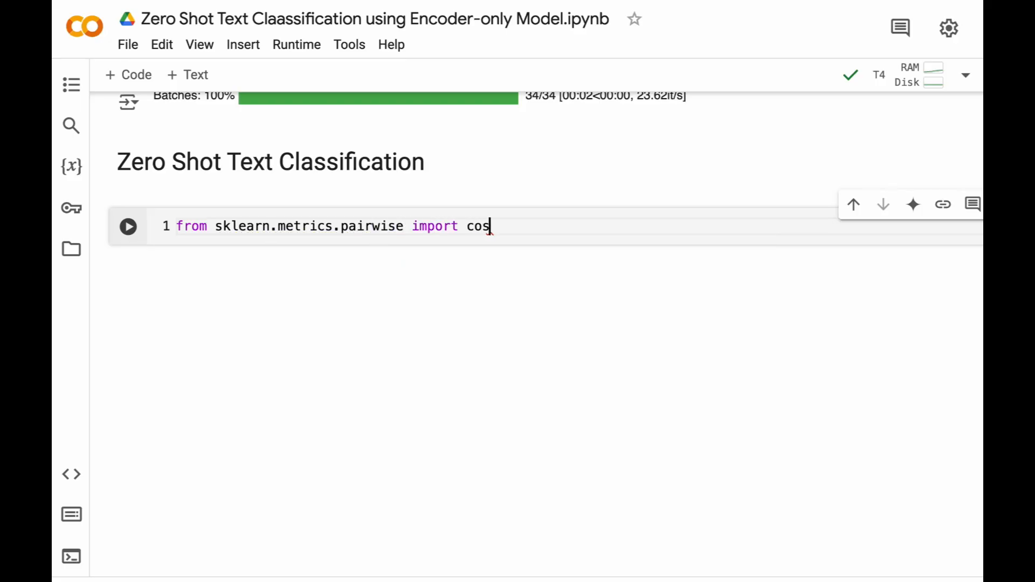
pyautogui.write('ine_simila')
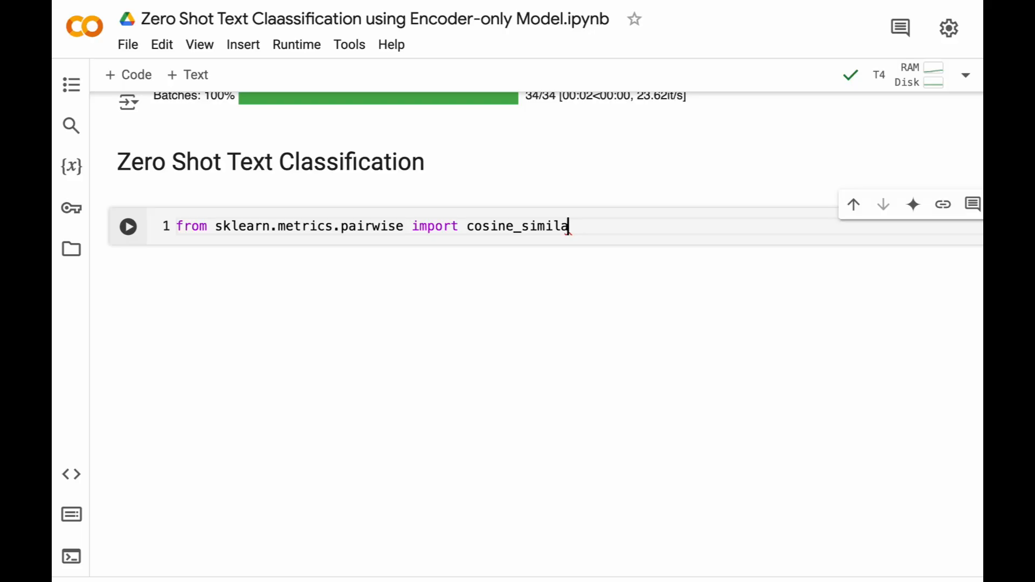
pyautogui.write('rity')
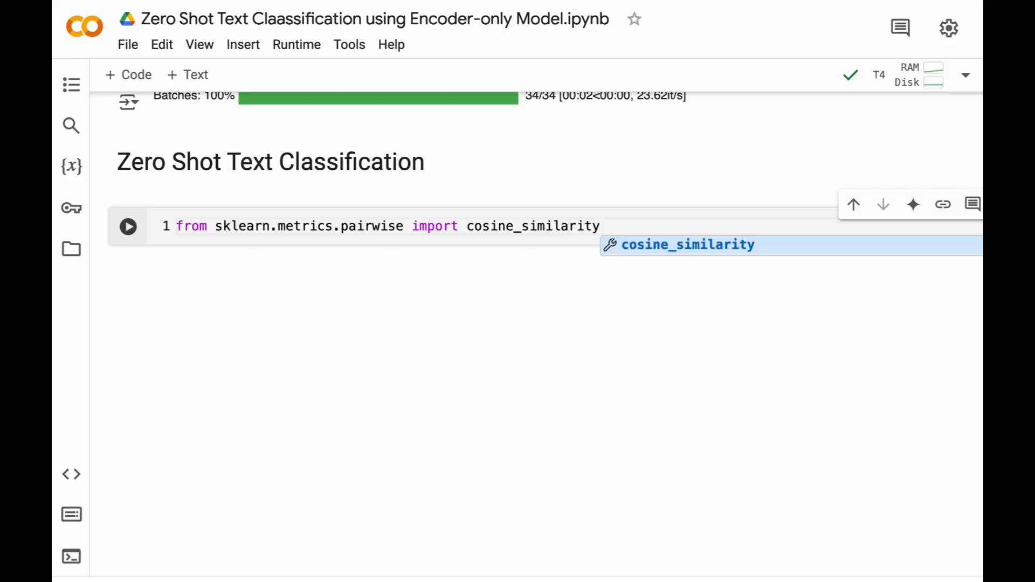
pyautogui.write('import')
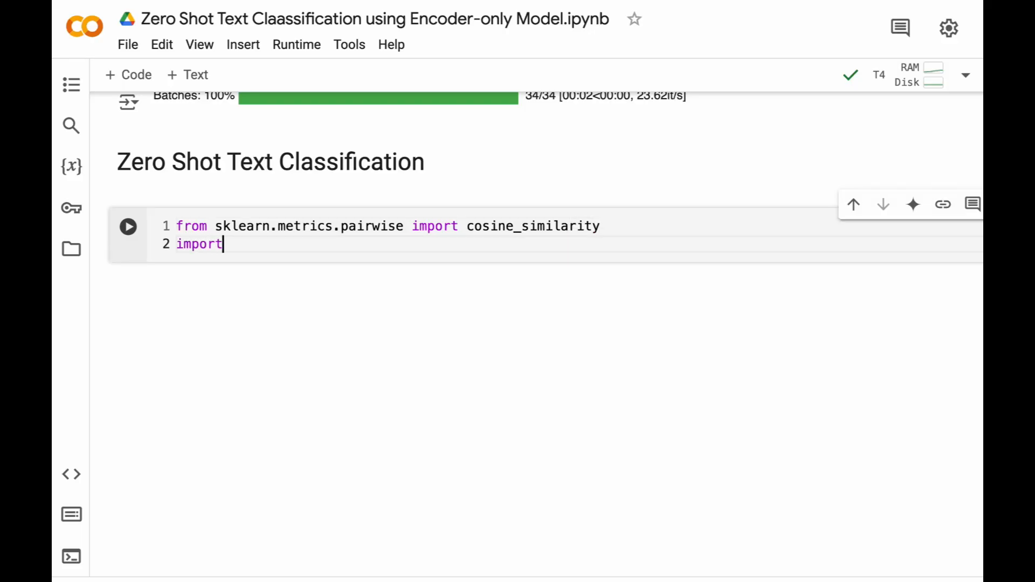
pyautogui.write('numpy as np')
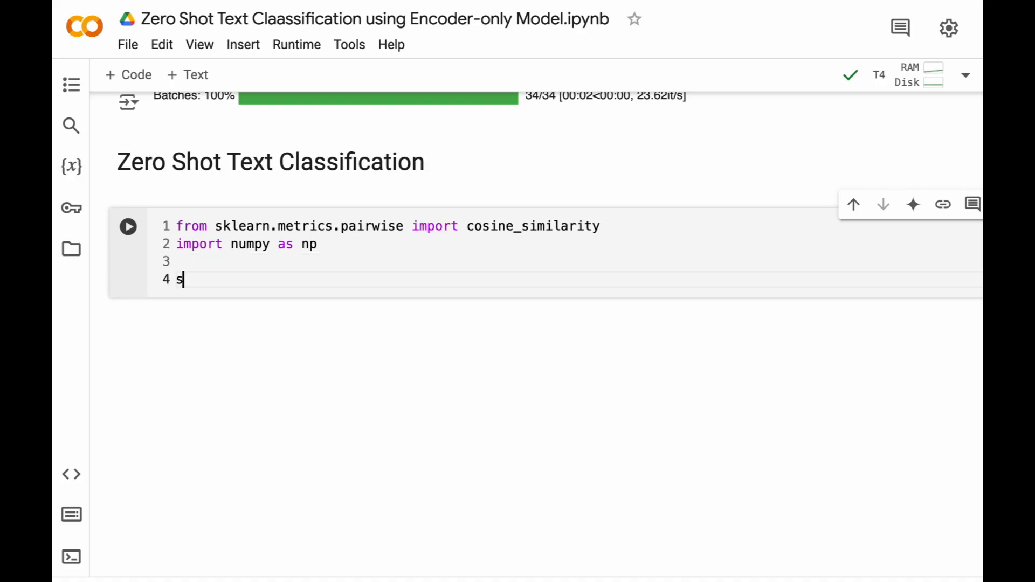
# Step: Compute sim_matrix as cosine_similarity between test_embeddings and label_embeddings
pyautogui.write('im_ma')
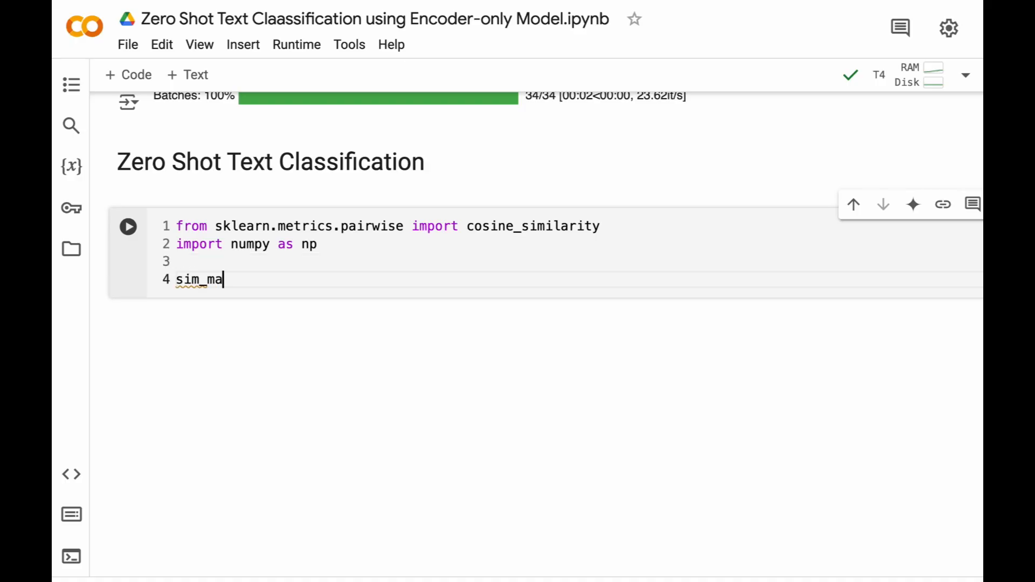
pyautogui.write('trix')
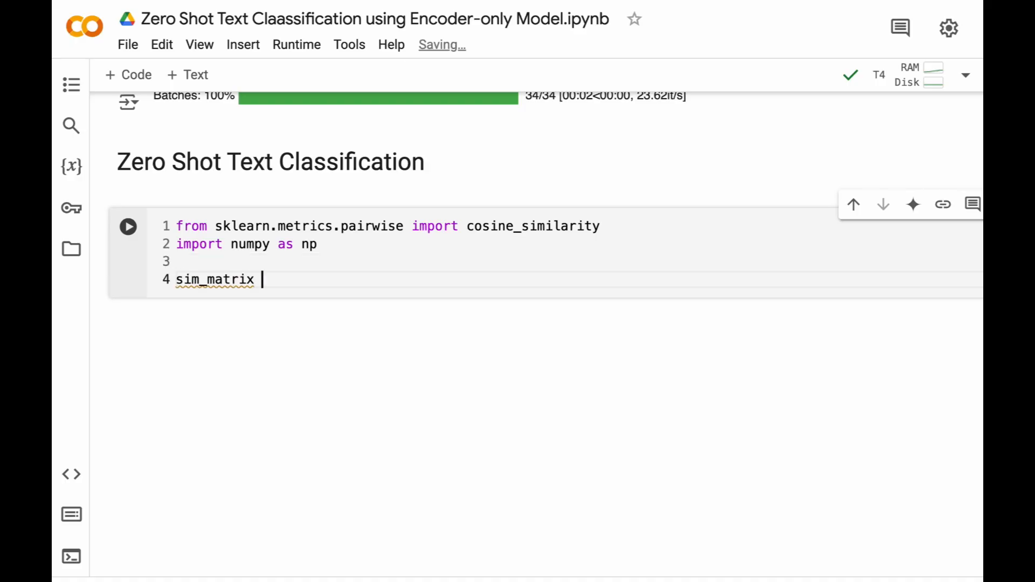
pyautogui.write('= cosine_similarity(test_embeddings')
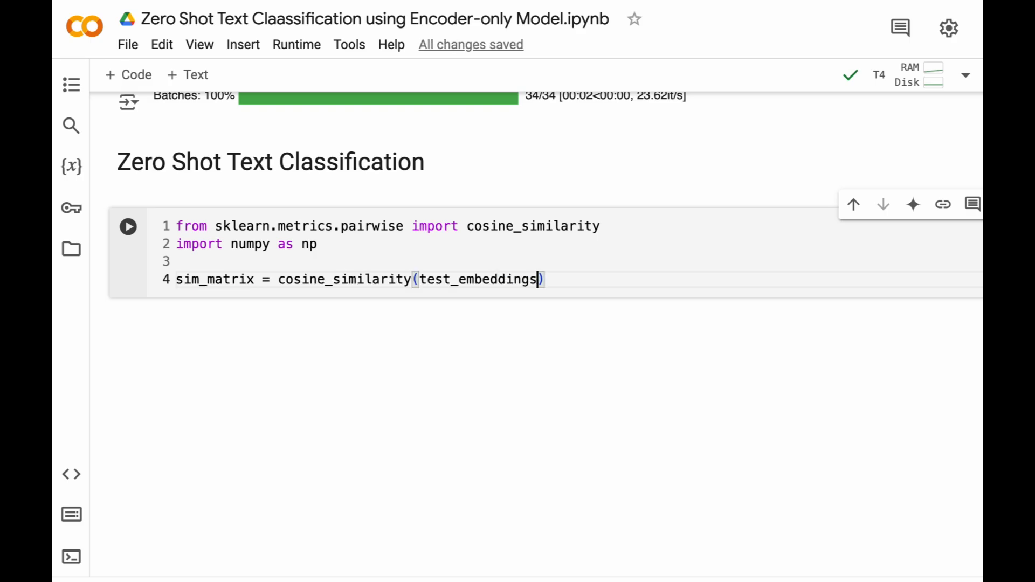
pyautogui.write(', label_em')
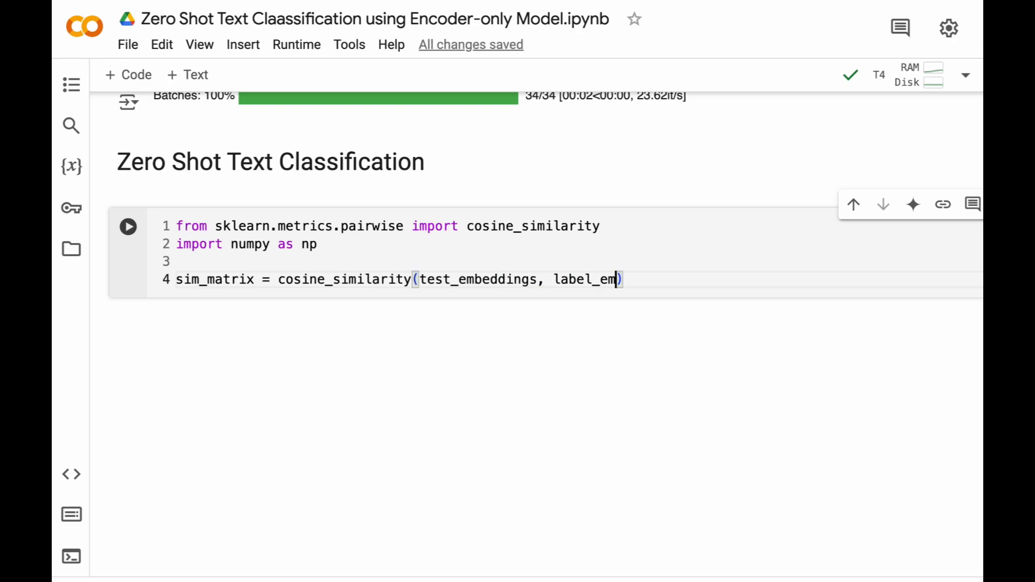
pyautogui.write('beddings)')
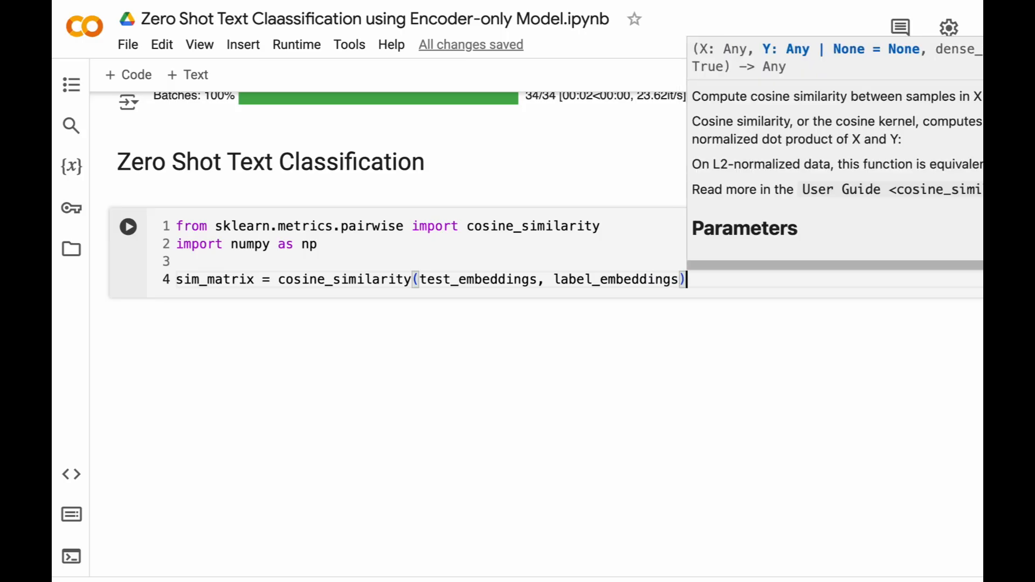
# Step: Set predictions = np.argmax(sim_matrix, axis=1)
pyautogui.write('predictio')
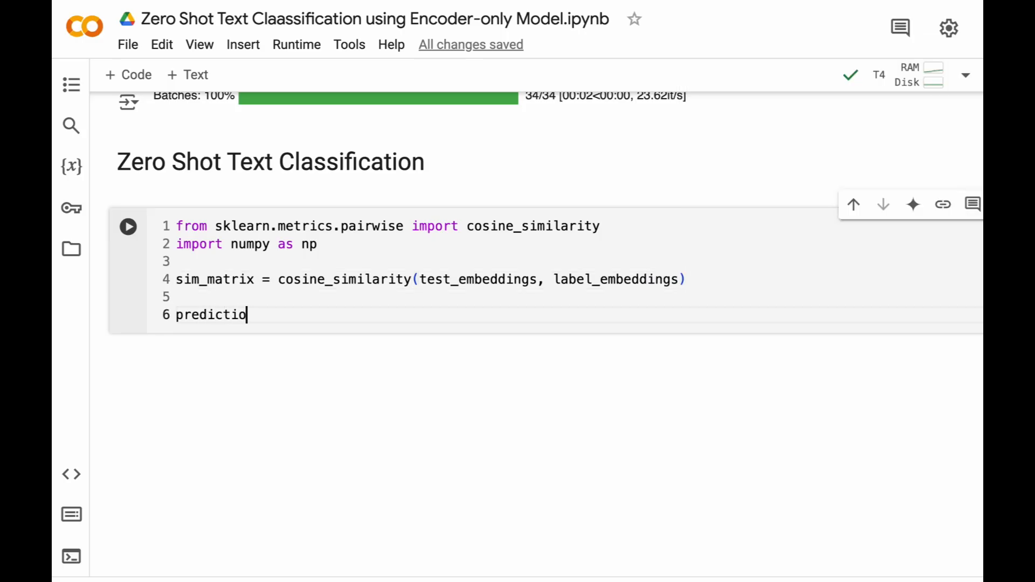
pyautogui.write('ns = np.ar')
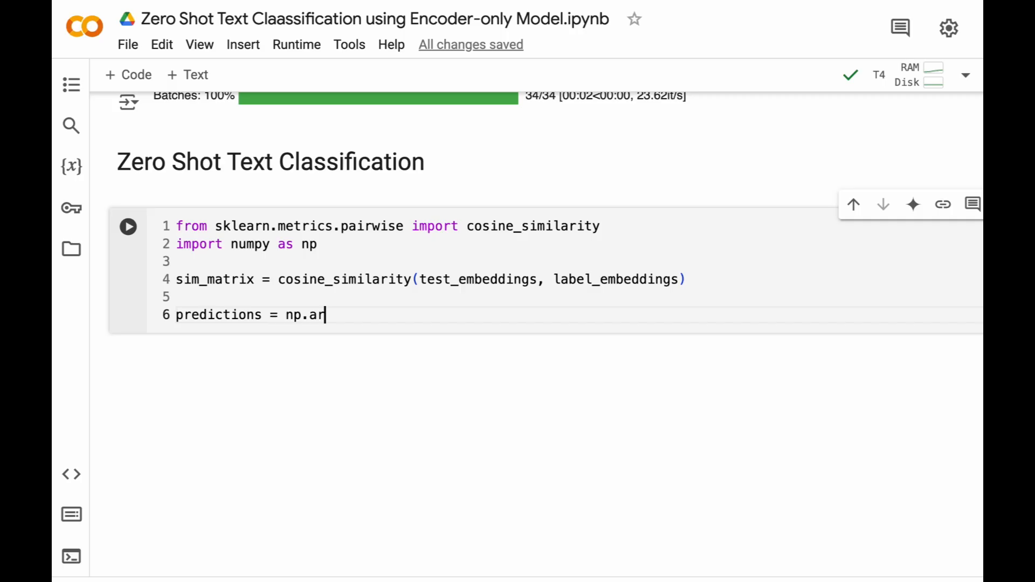
pyautogui.write('g')
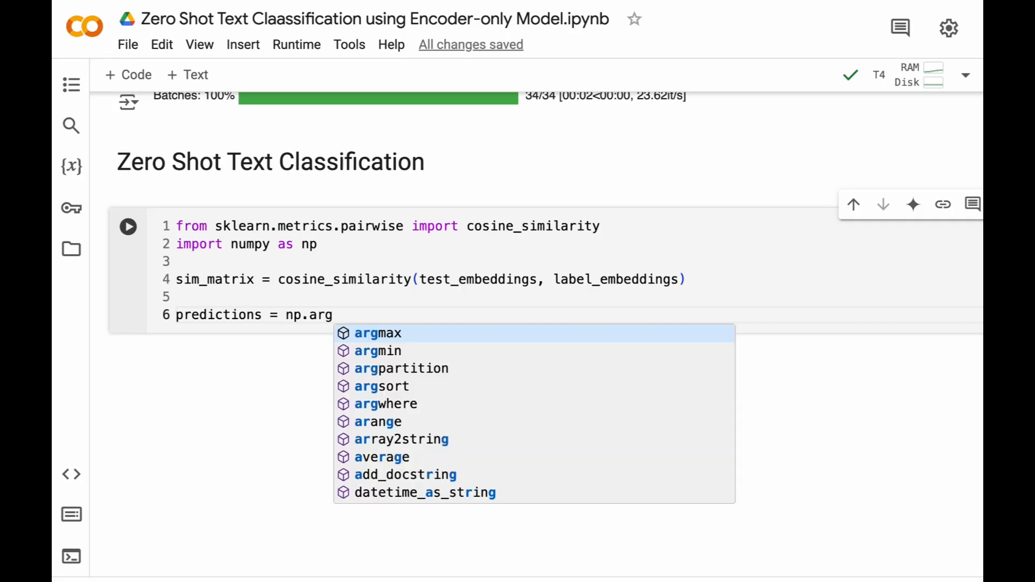
pyautogui.click(379, 332)
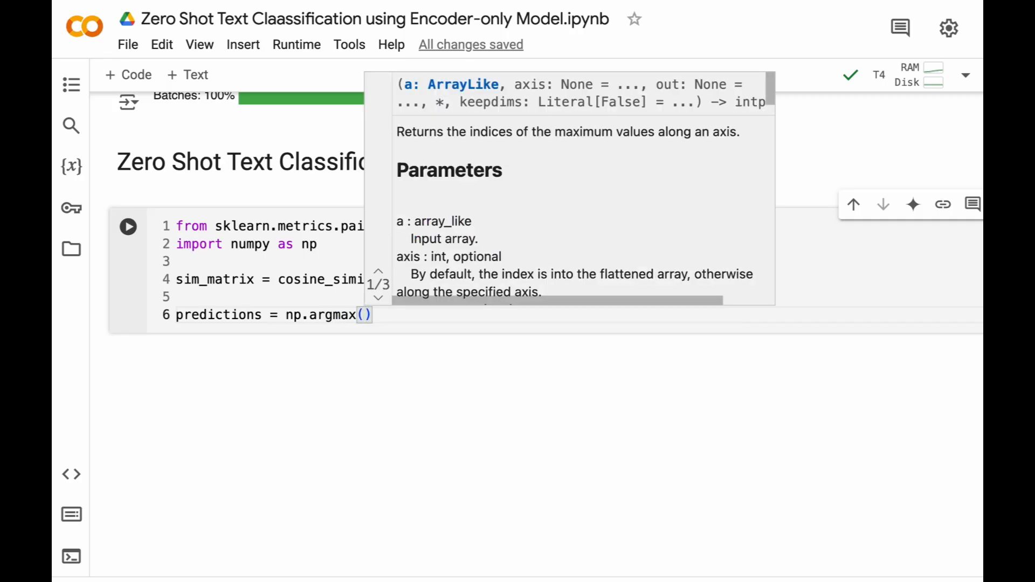
pyautogui.write('sim_matrix,')
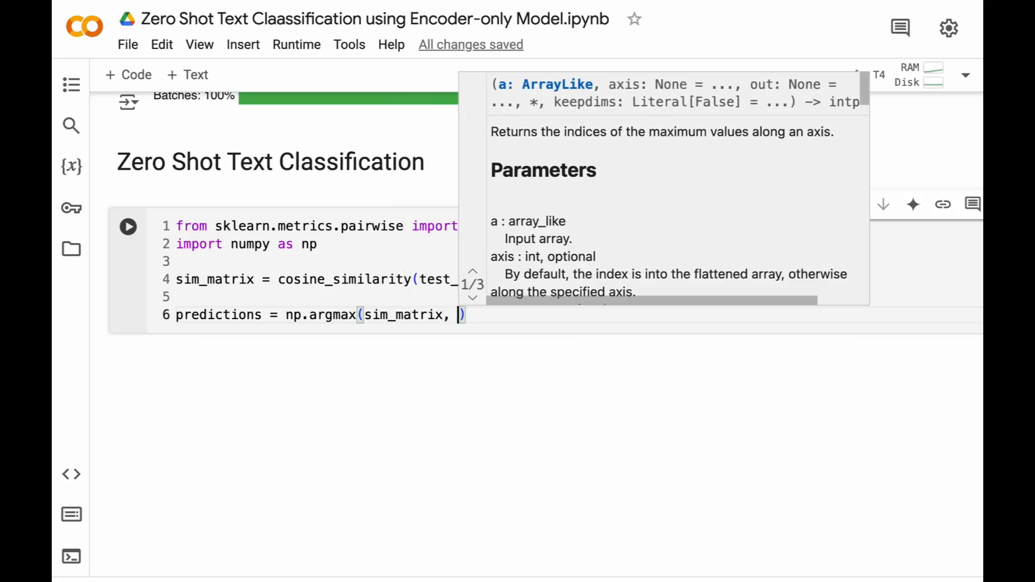
pyautogui.write('axis=')
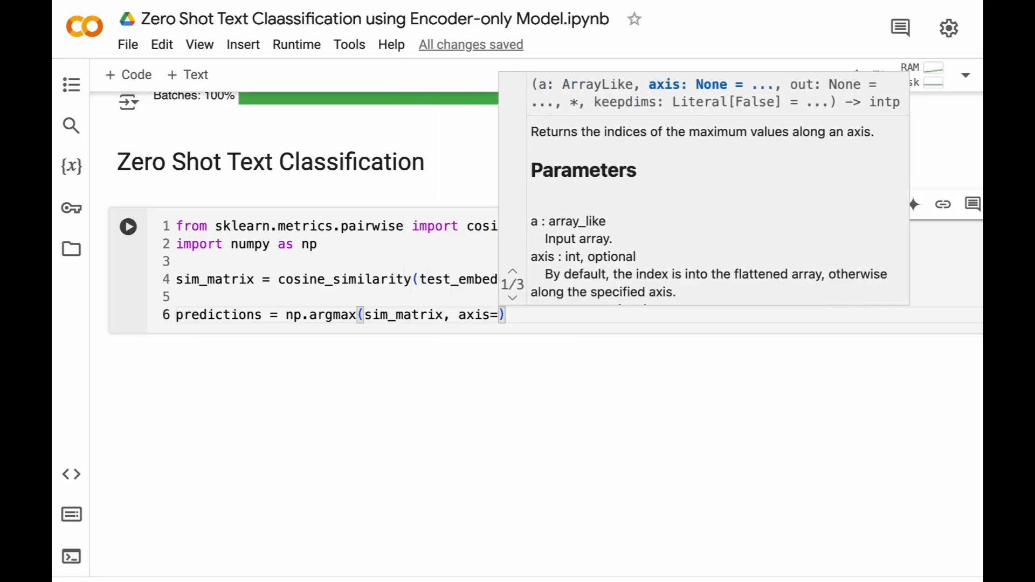
pyautogui.write('1')
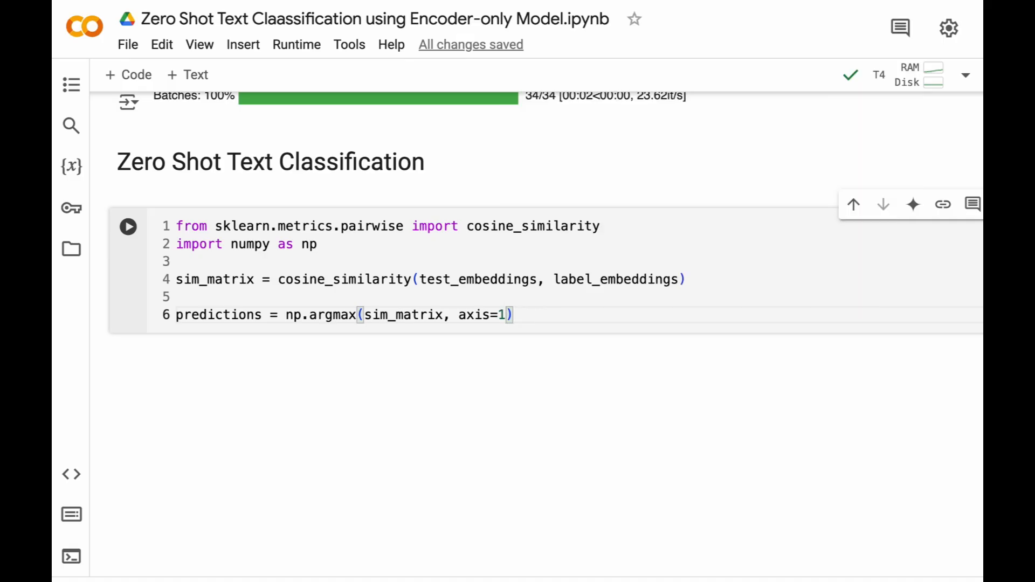
# Step: Display the predictions array and add a 'Compute Classification Report and Confusion Matrix' heading
pyautogui.click(128, 227)
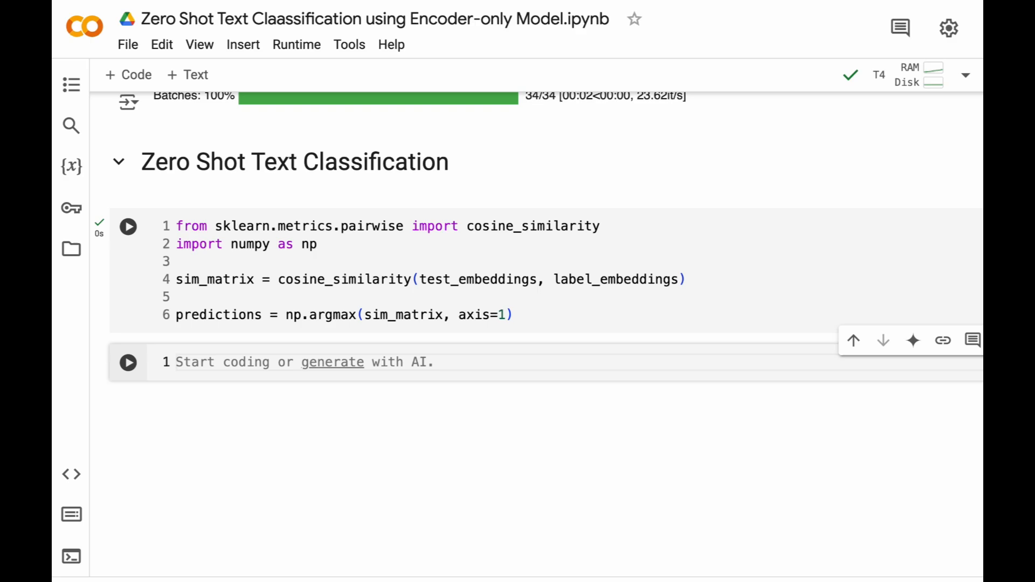
pyautogui.write('predictions')
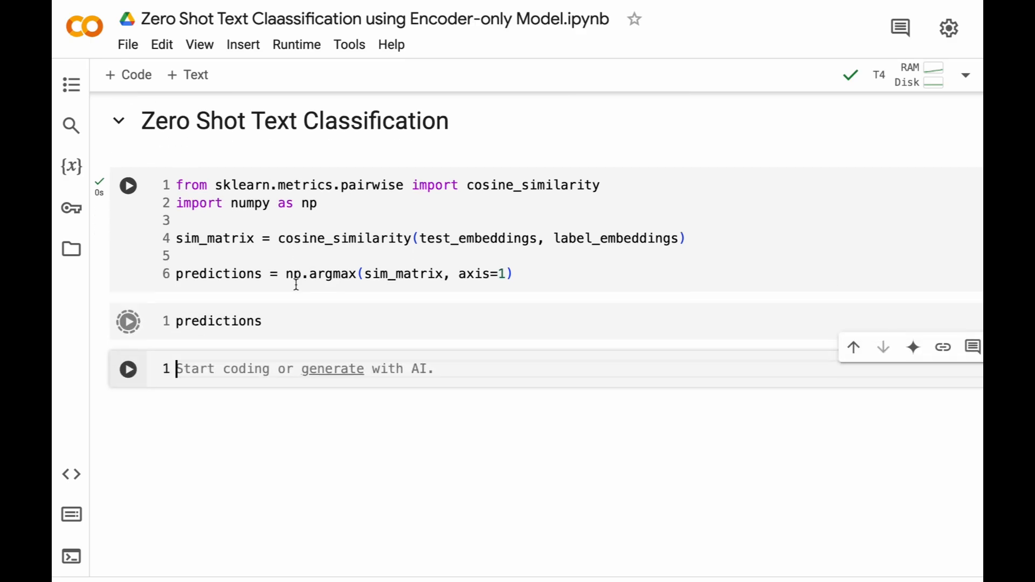
pyautogui.click(128, 321)
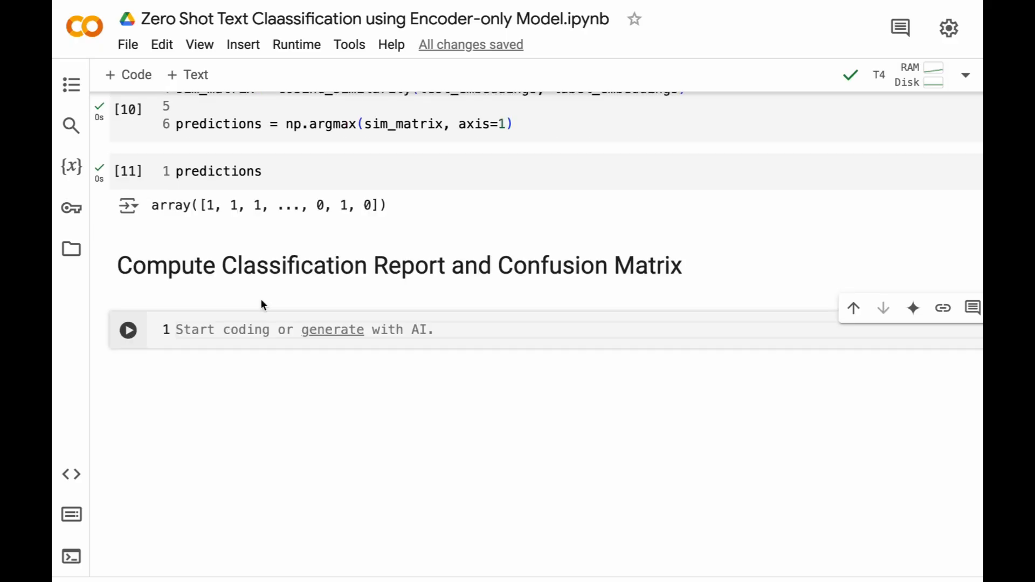
# Step: Import classification_report from sklearn.metrics and set y_true to data['test']['label']
pyautogui.write('from sk')
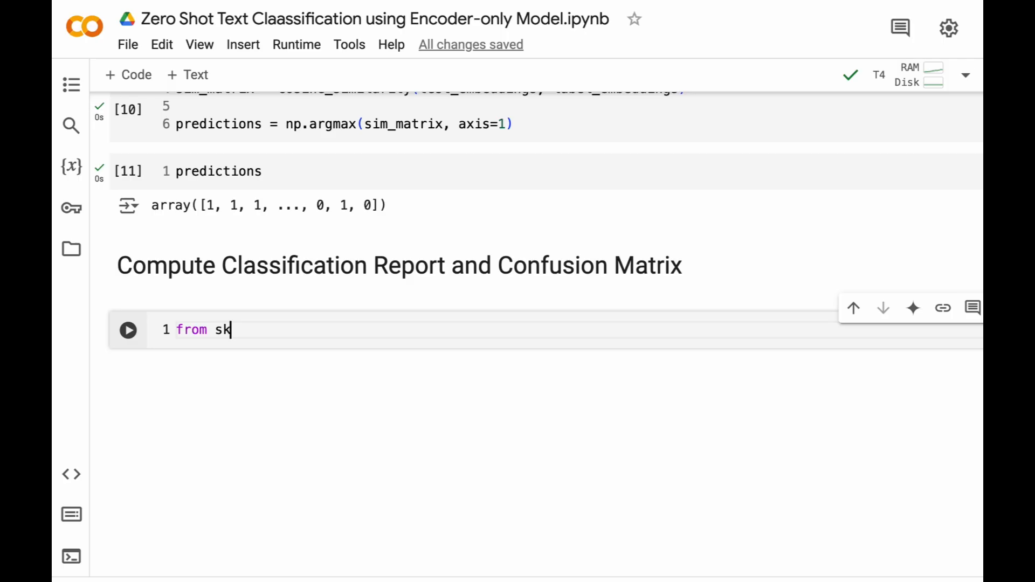
pyautogui.write('le')
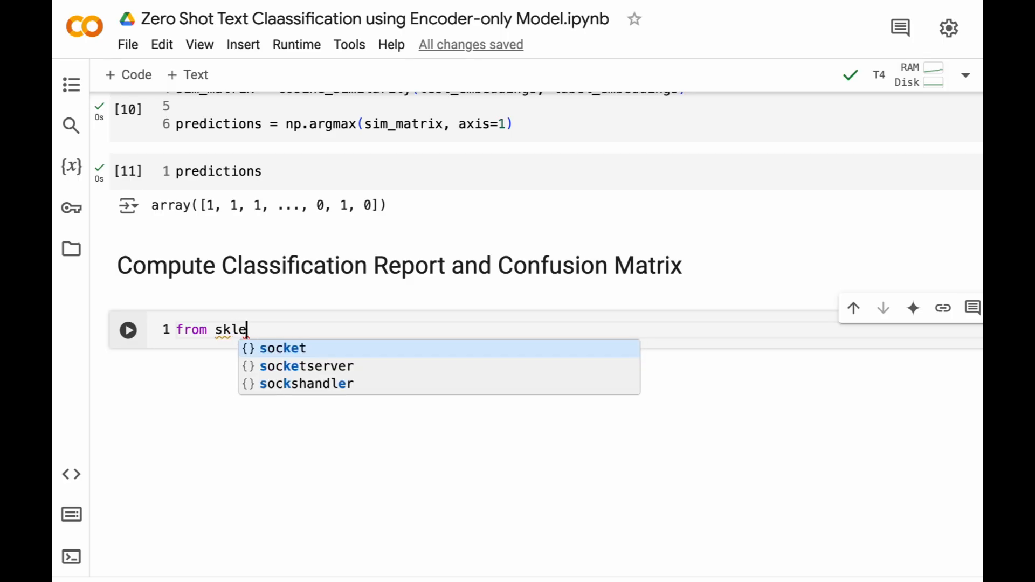
pyautogui.write('arn.matri')
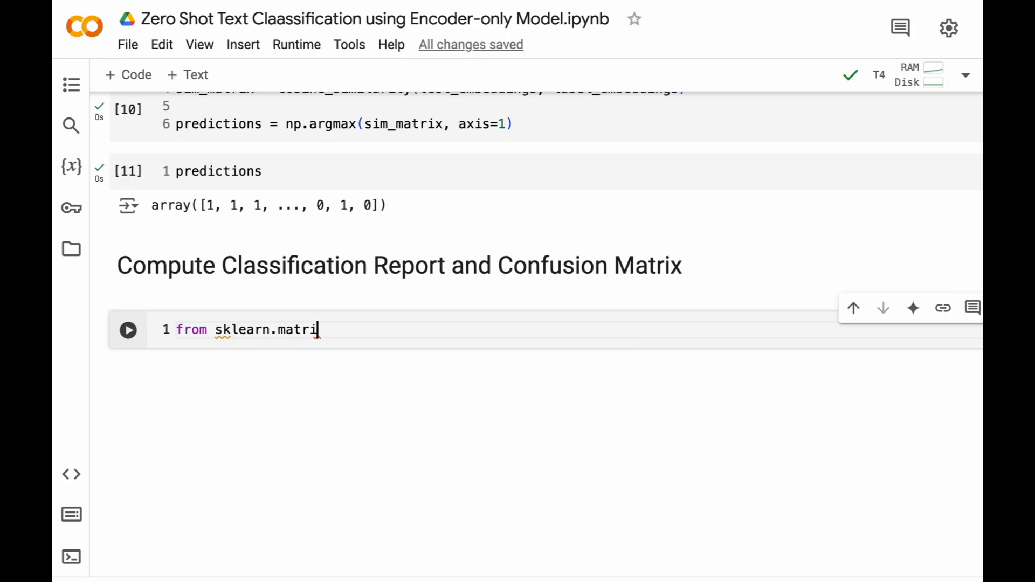
pyautogui.write('cs import classification_')
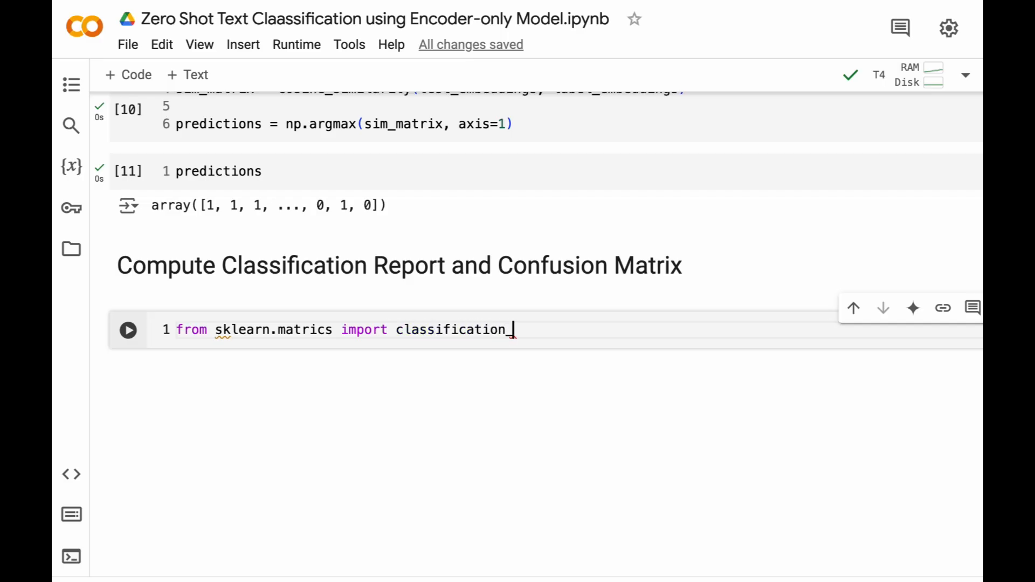
pyautogui.write('report')
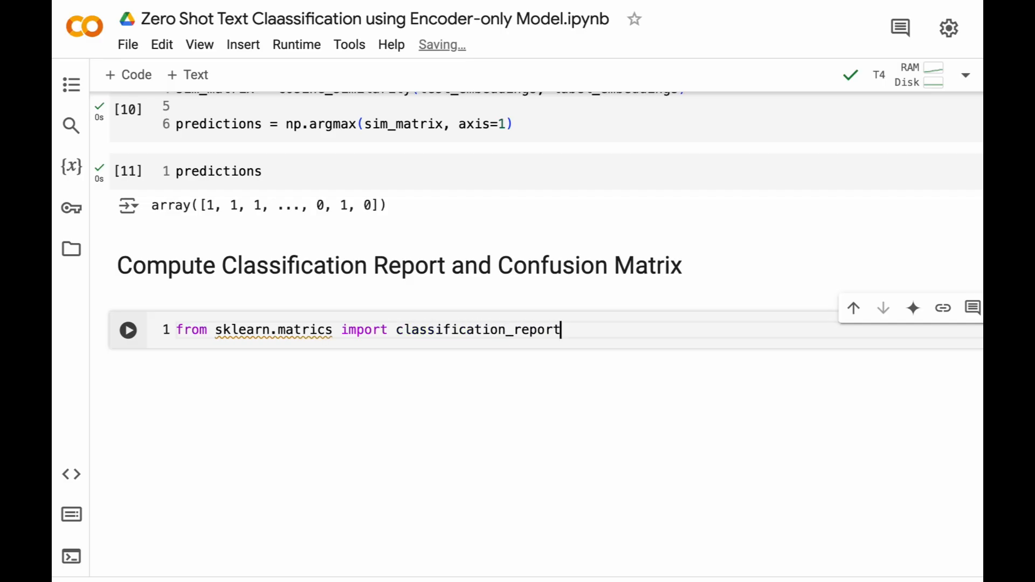
pyautogui.write('y_true')
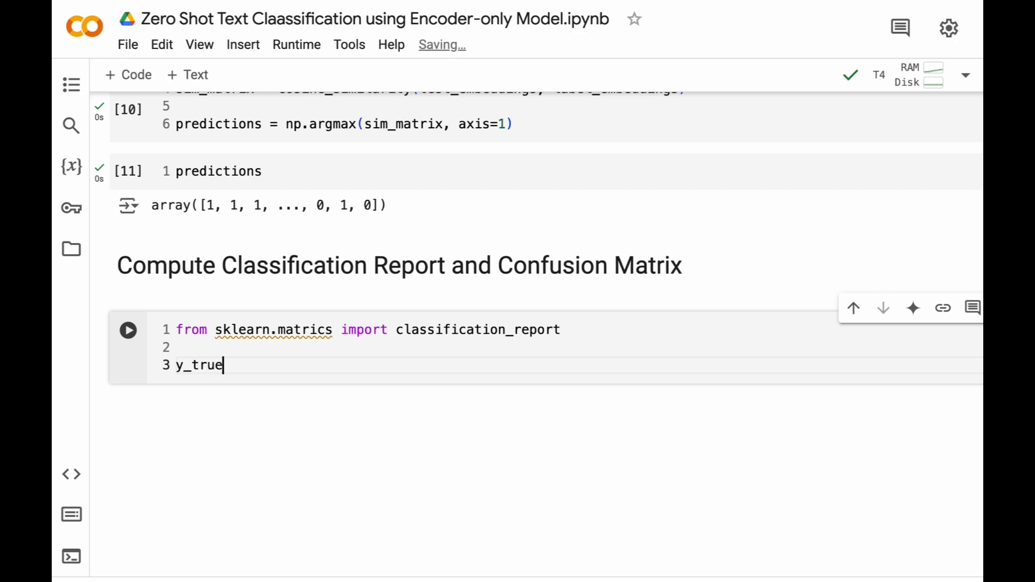
pyautogui.write('= data[]')
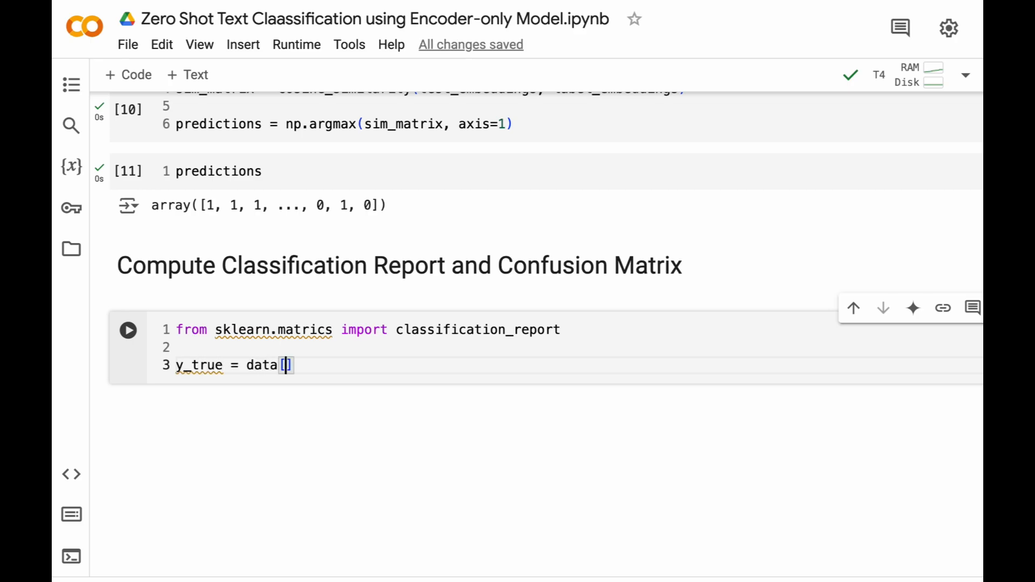
pyautogui.write("'test'")
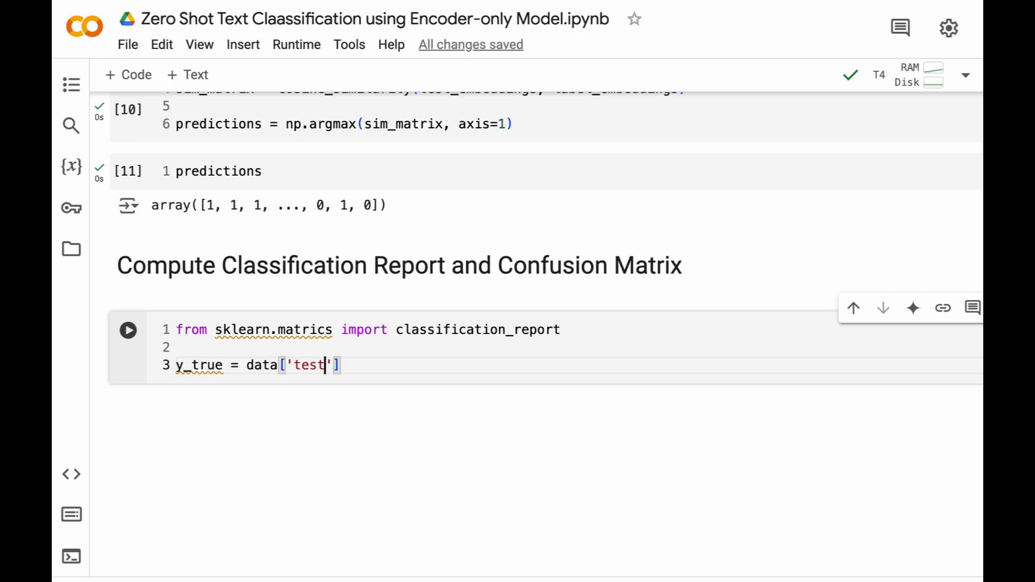
pyautogui.write("['label']")
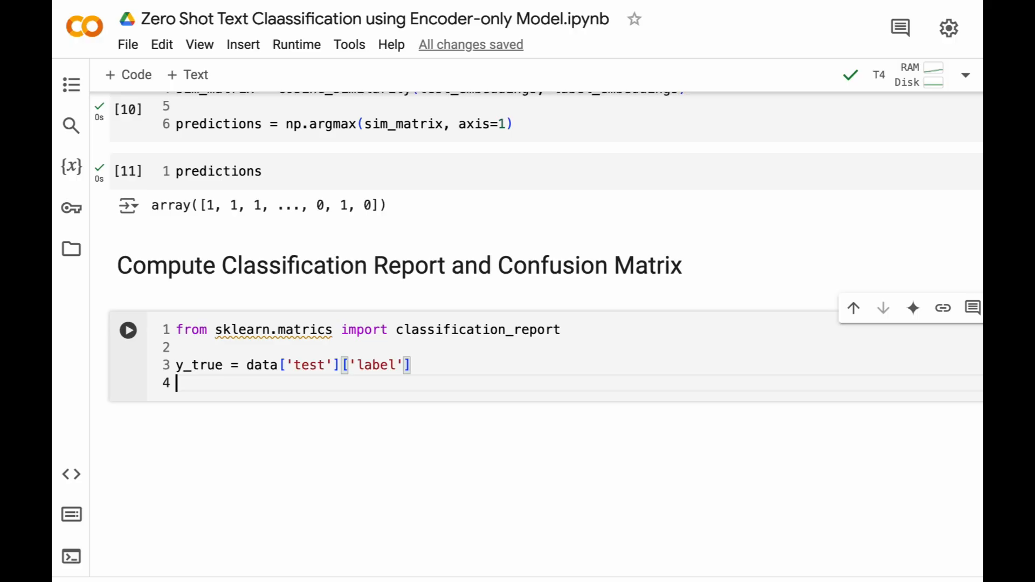
# Step: Build the report with target names 'Negative Movie Review' and 'Positive Movie Review', then print it
pyautogui.write('report =')
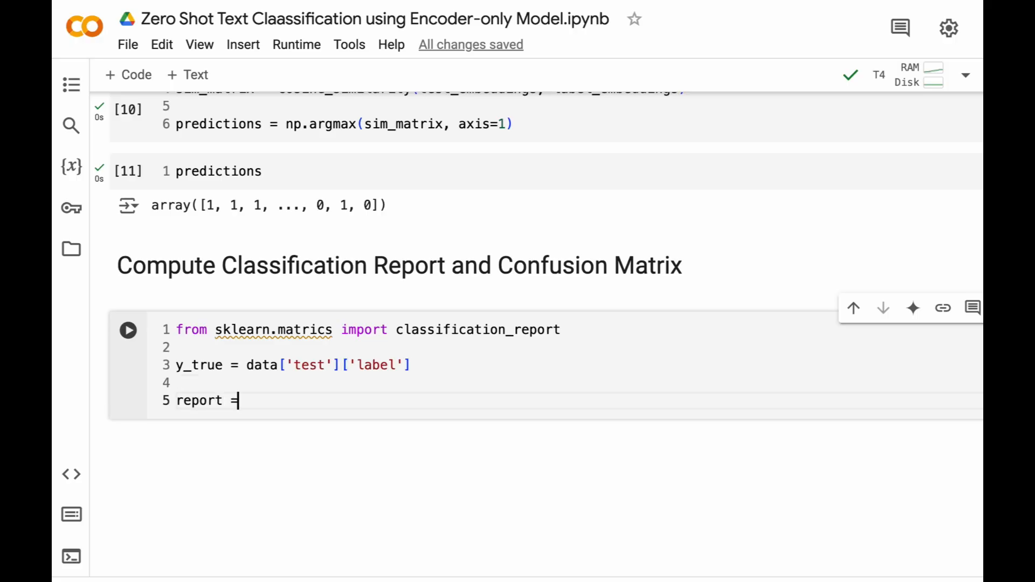
pyautogui.write('classifica')
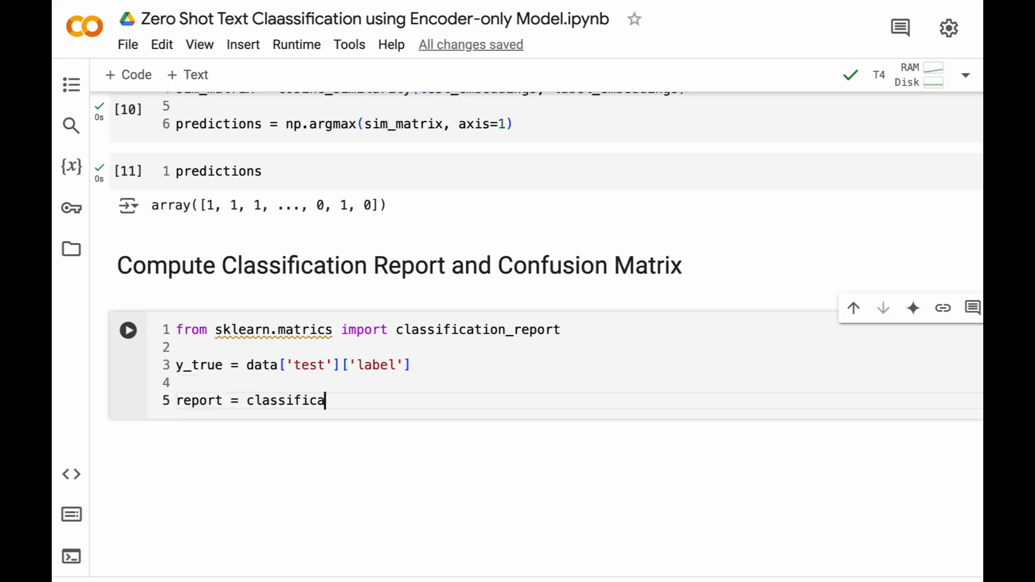
pyautogui.write('tion_report(')
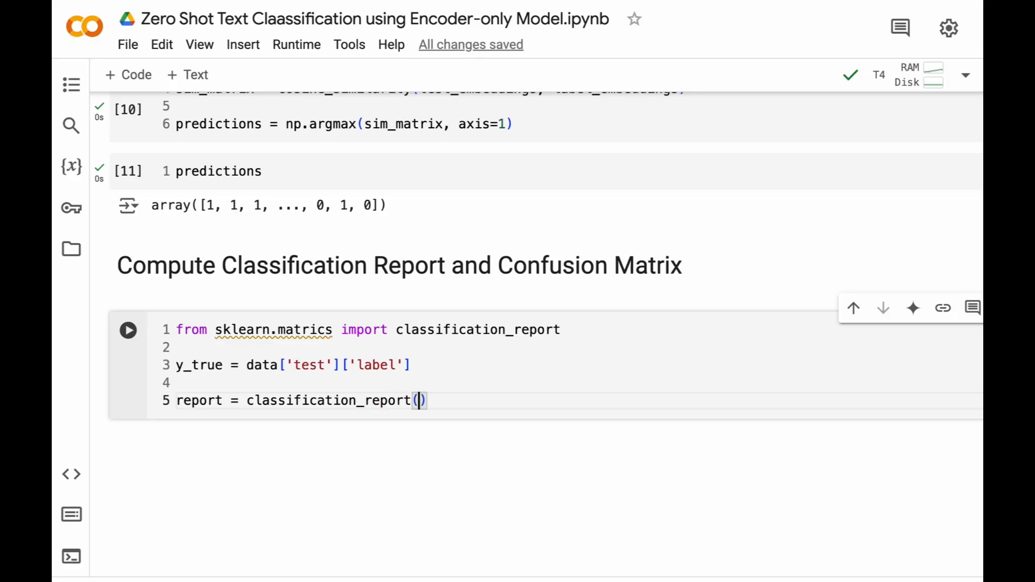
pyautogui.write('y_true, predictio')
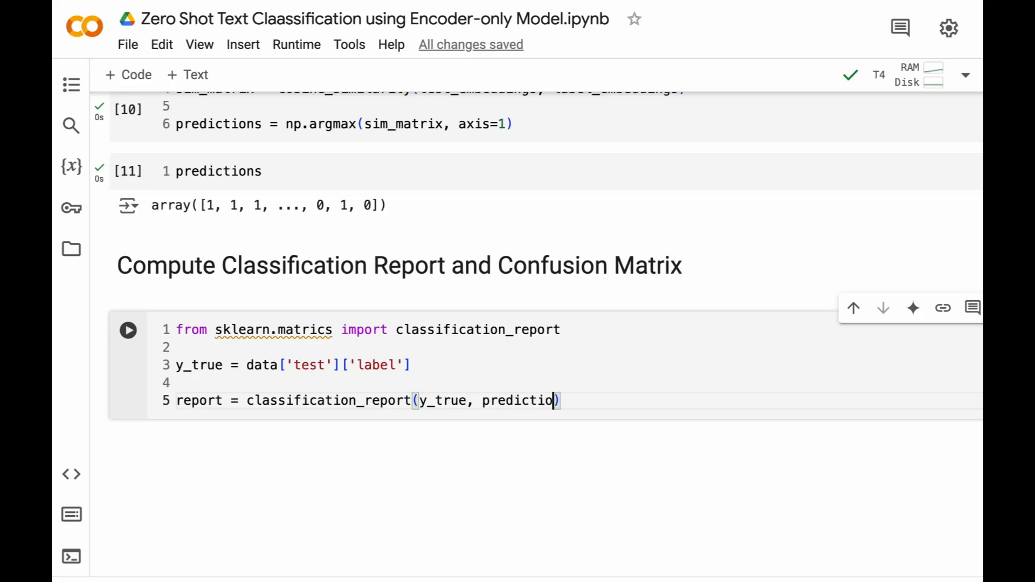
pyautogui.write('ns,')
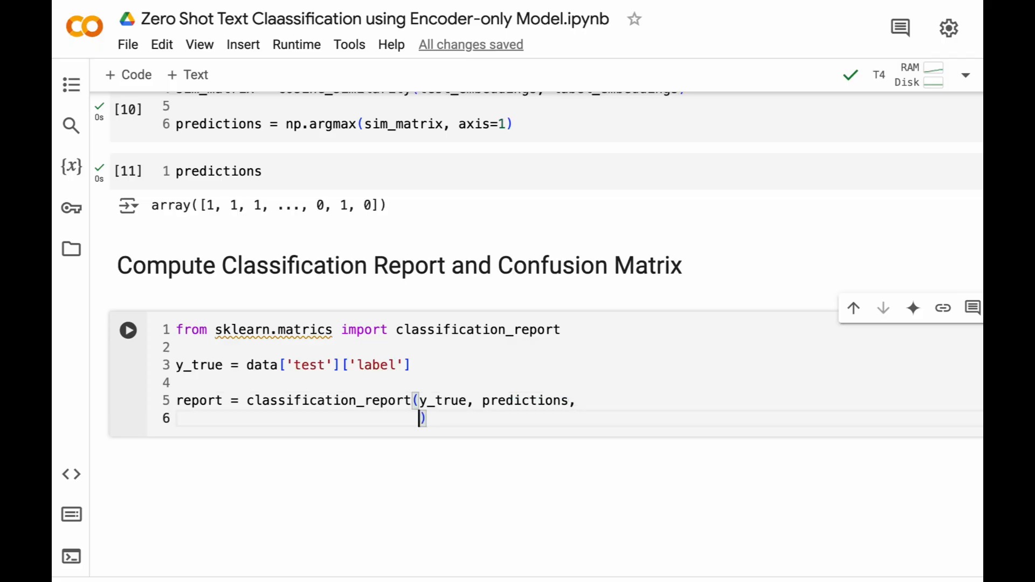
pyautogui.write('targ')
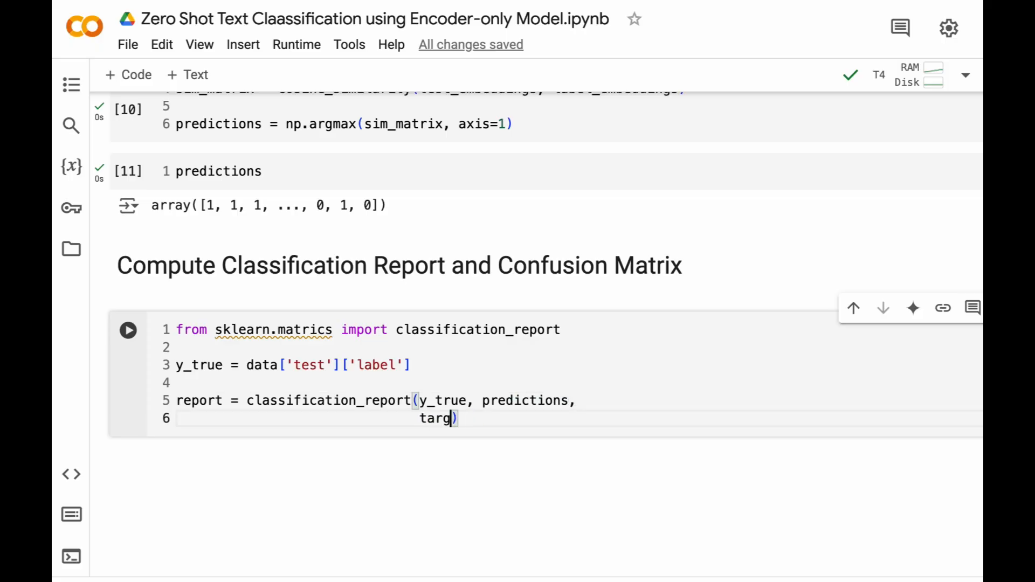
pyautogui.write('et_n')
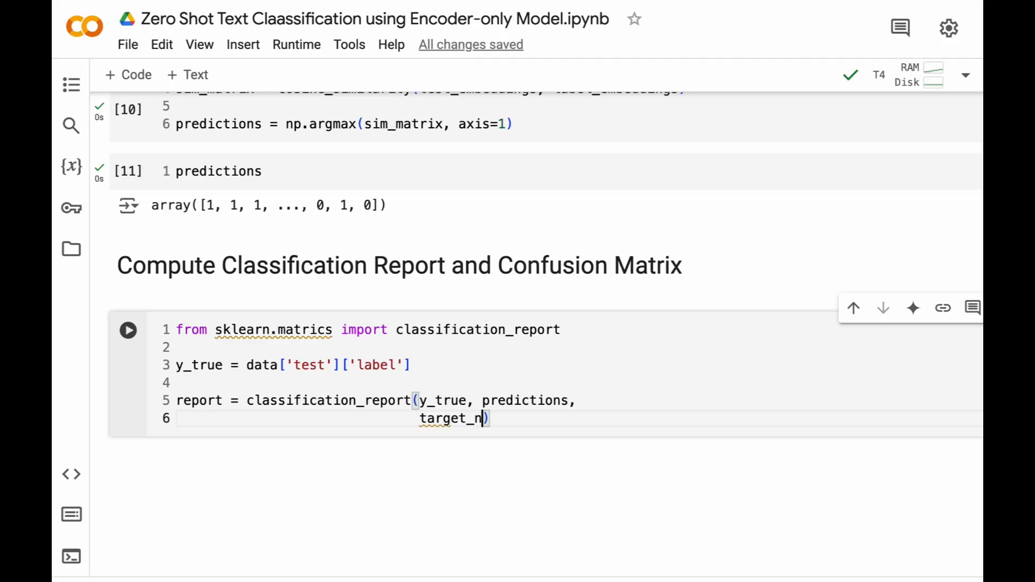
pyautogui.write('ames =')
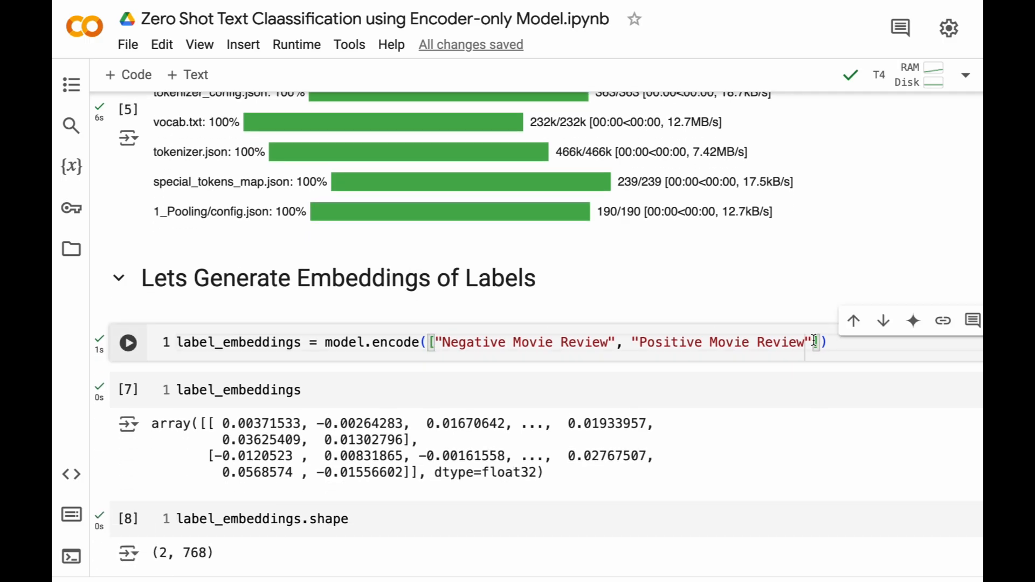
pyautogui.scroll(-3)
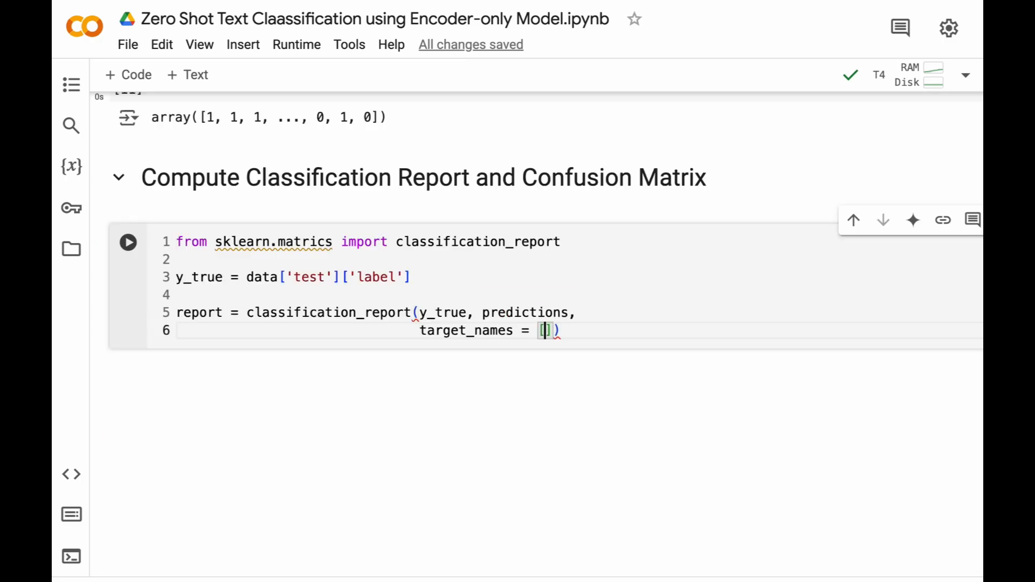
pyautogui.write('"Negative Movie Review", "Positive Movie Review"')
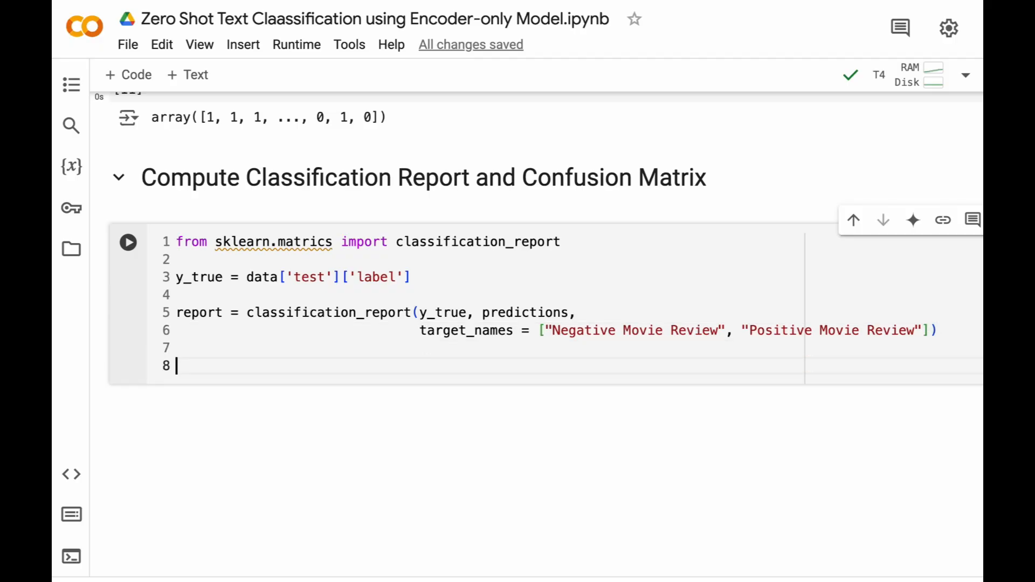
pyautogui.write('print(report)')
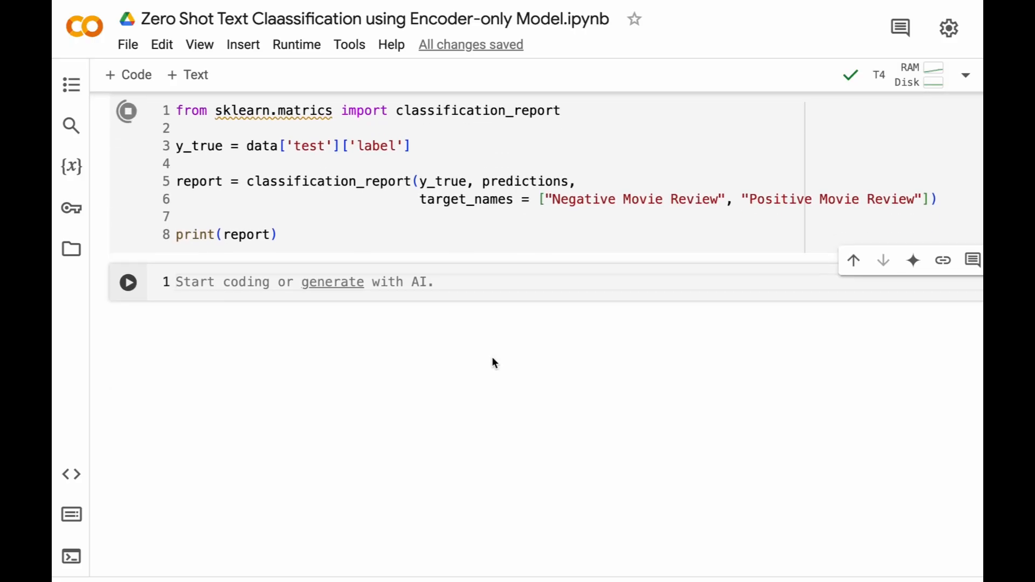
# Step: Run the report cell and highlight the 0.78 accuracy over 1066 reviews
pyautogui.click(127, 110)
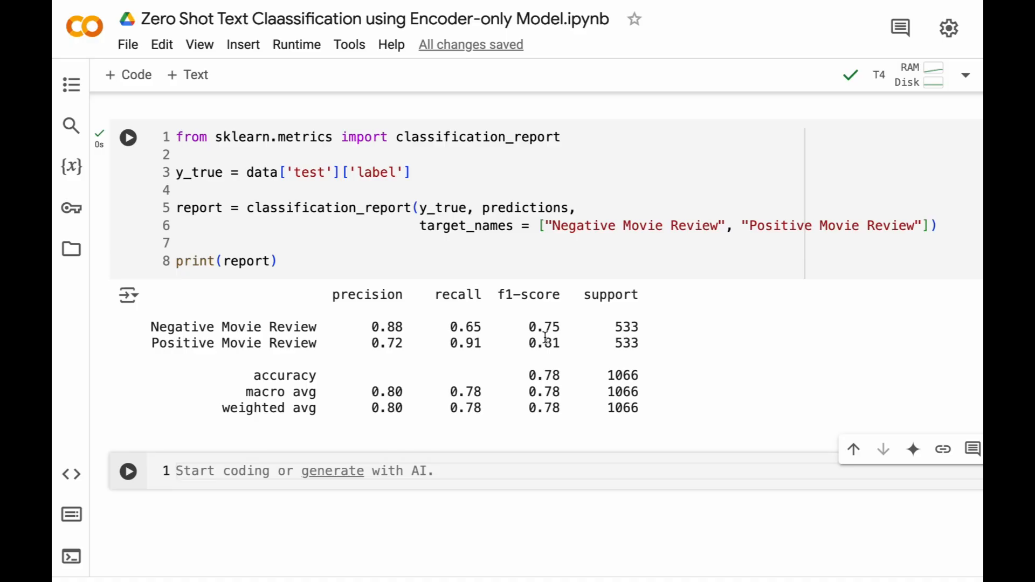
pyautogui.doubleClick(544, 375)
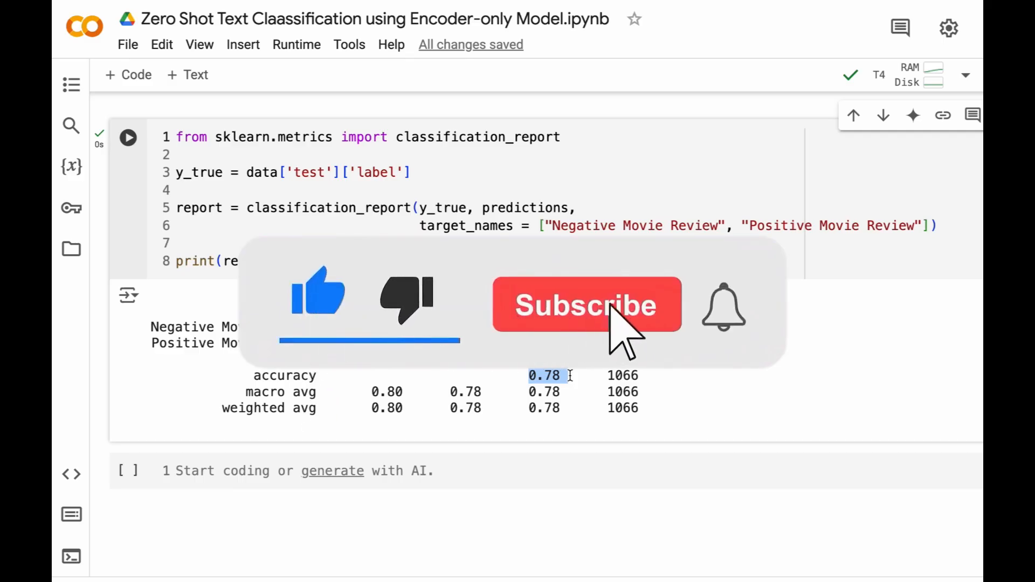
pyautogui.click(586, 304)
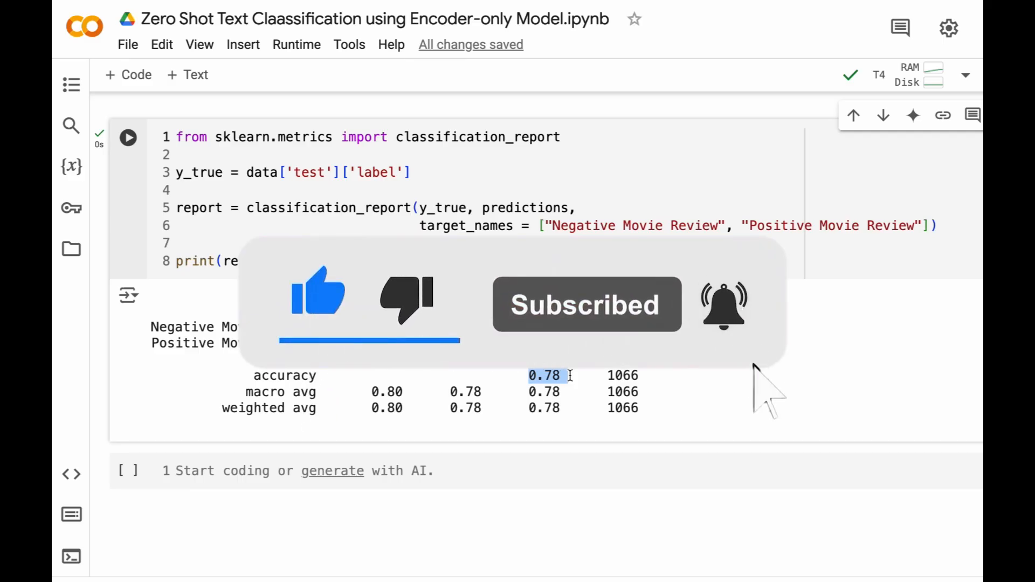